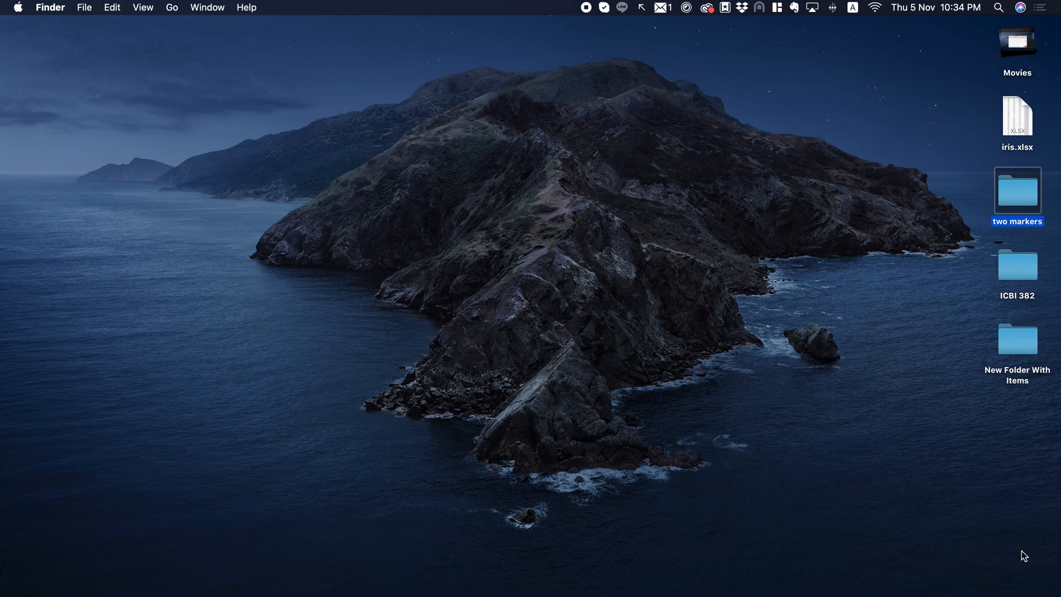
{"action": "mouse_move", "coordinate": [4, 574]}
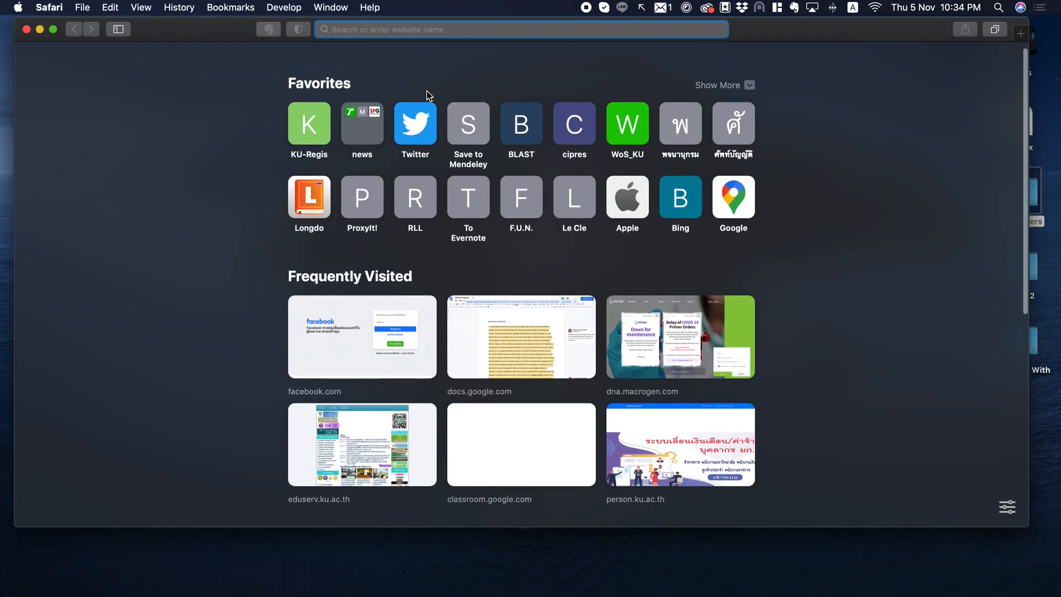
Search Google for 'biovinci' in Safari and open the BioVinci site from the results.
{"action": "type", "text": "biovinc"}
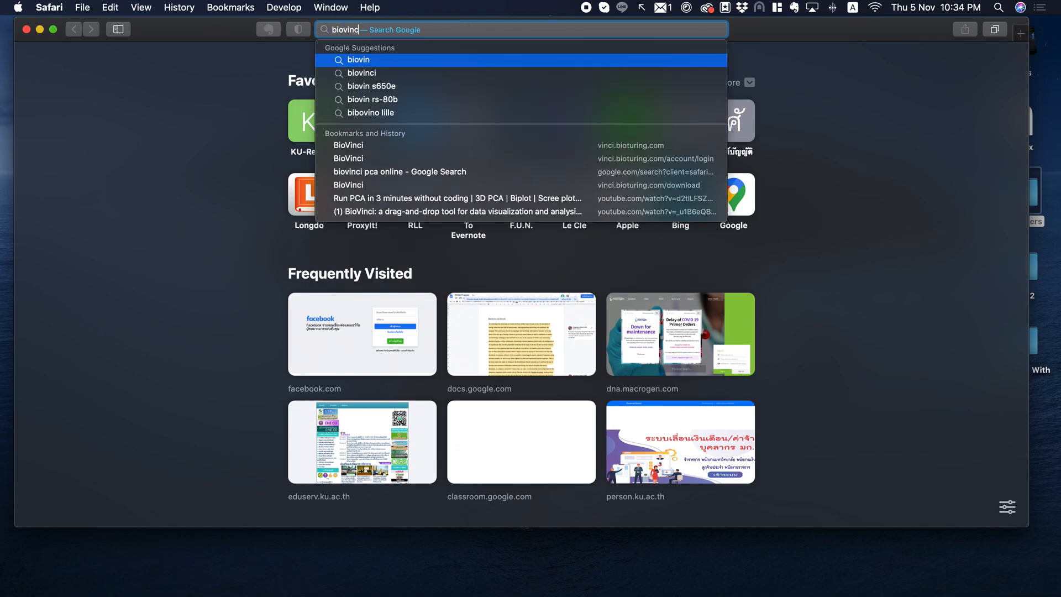
{"action": "left_click", "coordinate": [362, 73]}
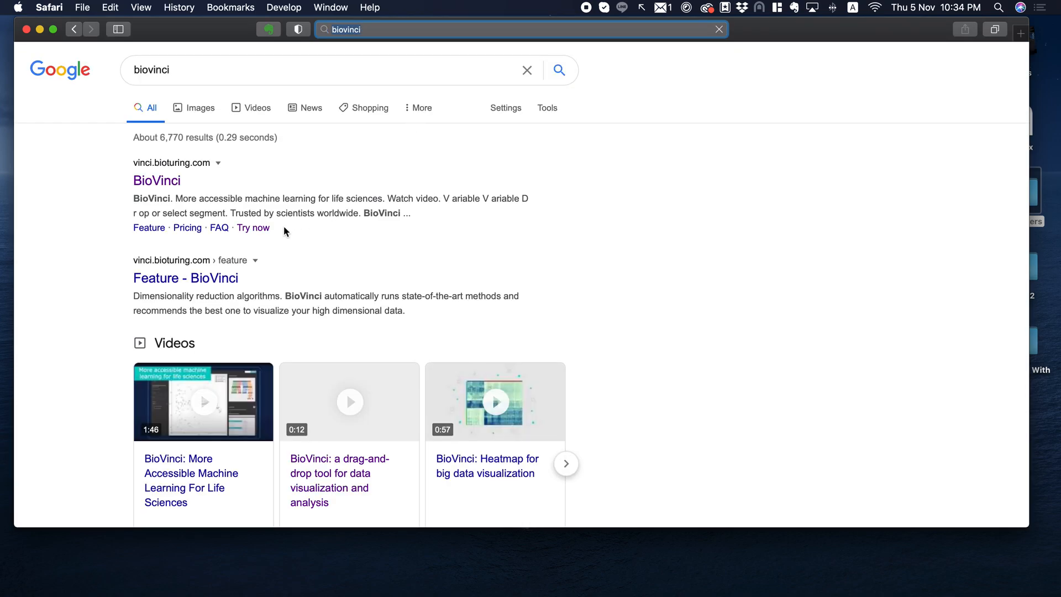
{"action": "left_click", "coordinate": [157, 180]}
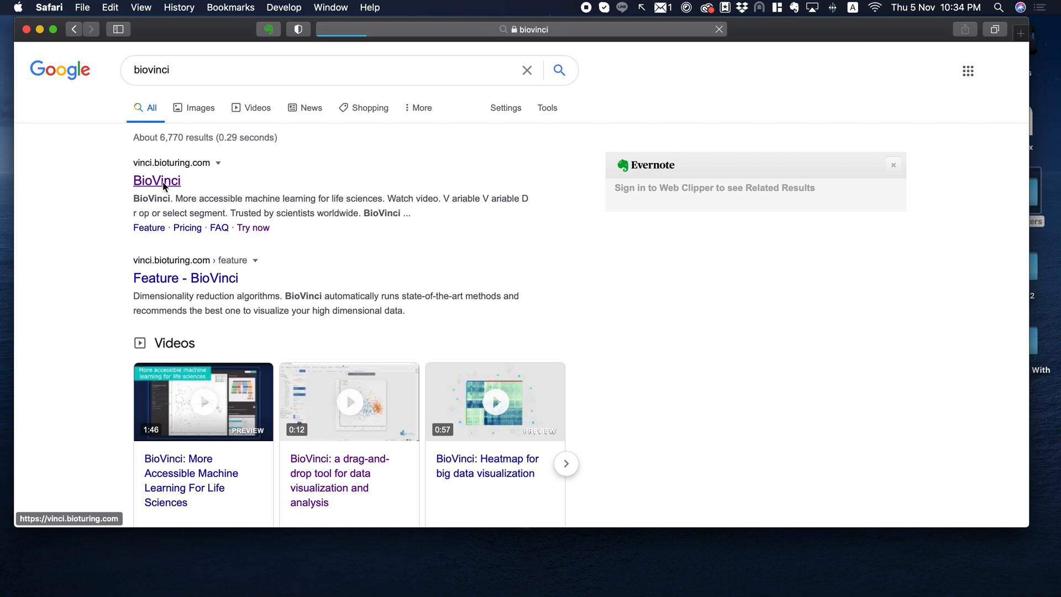
Open the BioVinci homepage from the search result and go to its download page.
{"action": "left_click", "coordinate": [157, 181]}
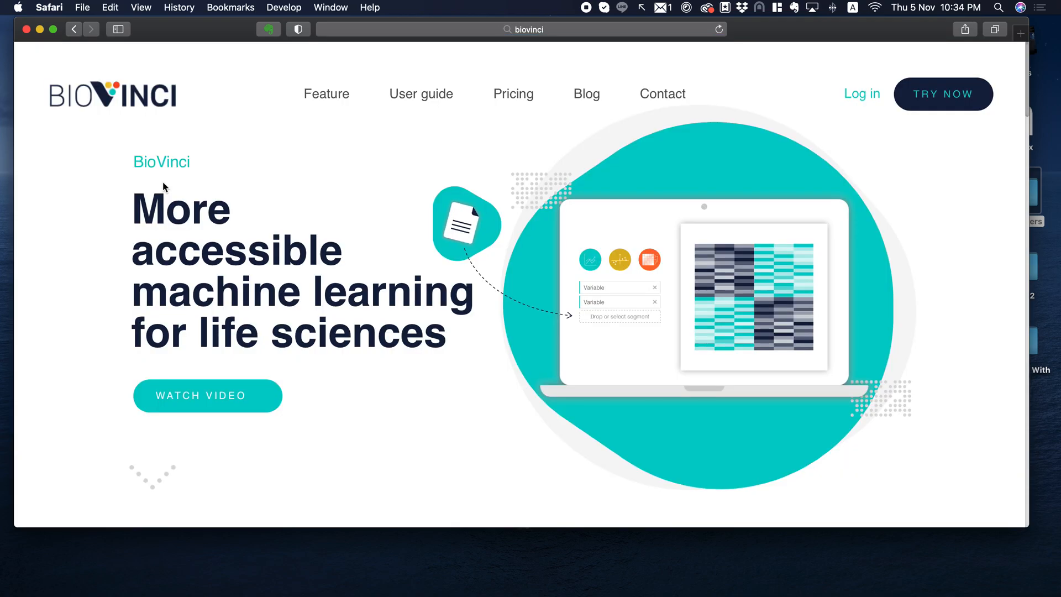
{"action": "mouse_move", "coordinate": [943, 102]}
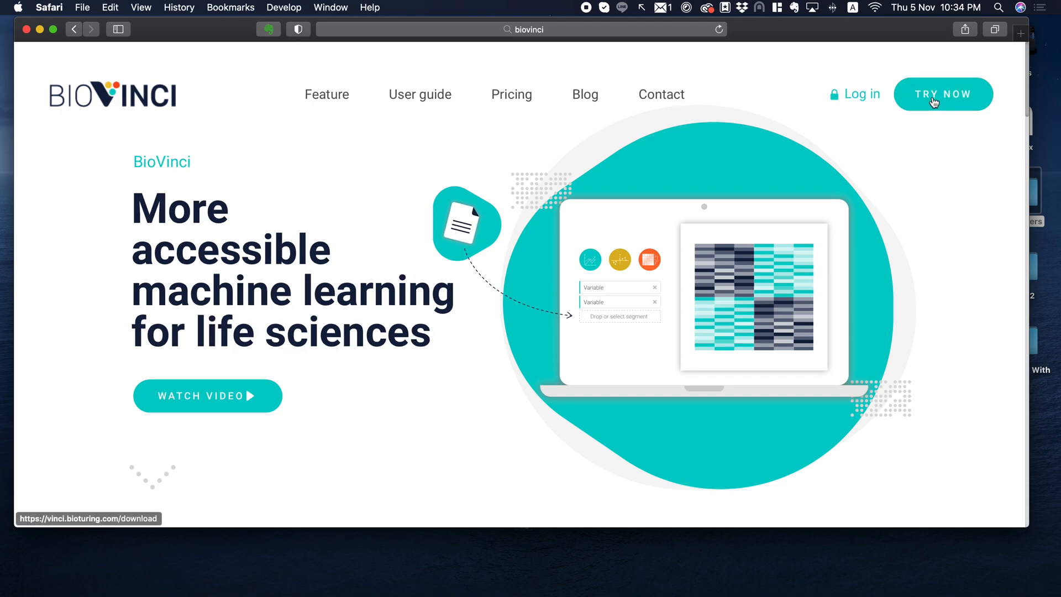
{"action": "left_click", "coordinate": [942, 93]}
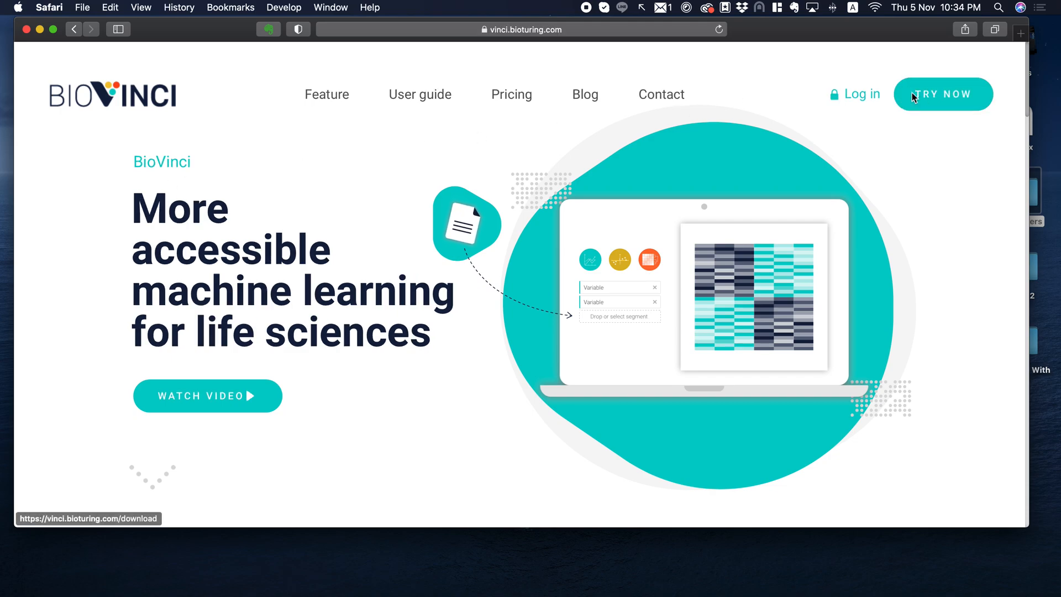
{"action": "mouse_move", "coordinate": [1005, 9]}
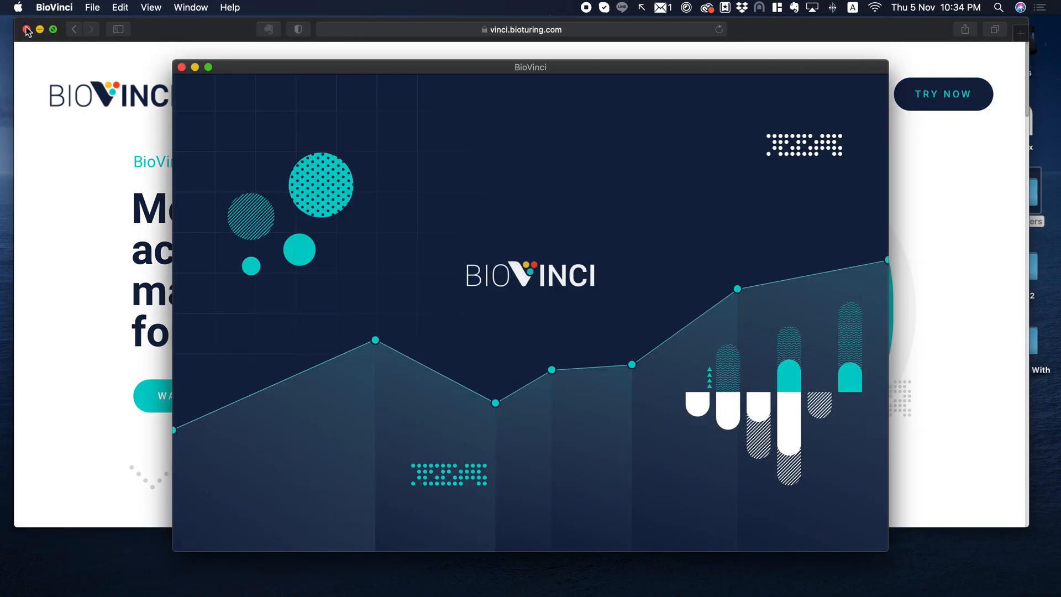
Close the Safari window, open Finder and select iris.xlsx on the Desktop.
{"action": "left_click", "coordinate": [26, 29]}
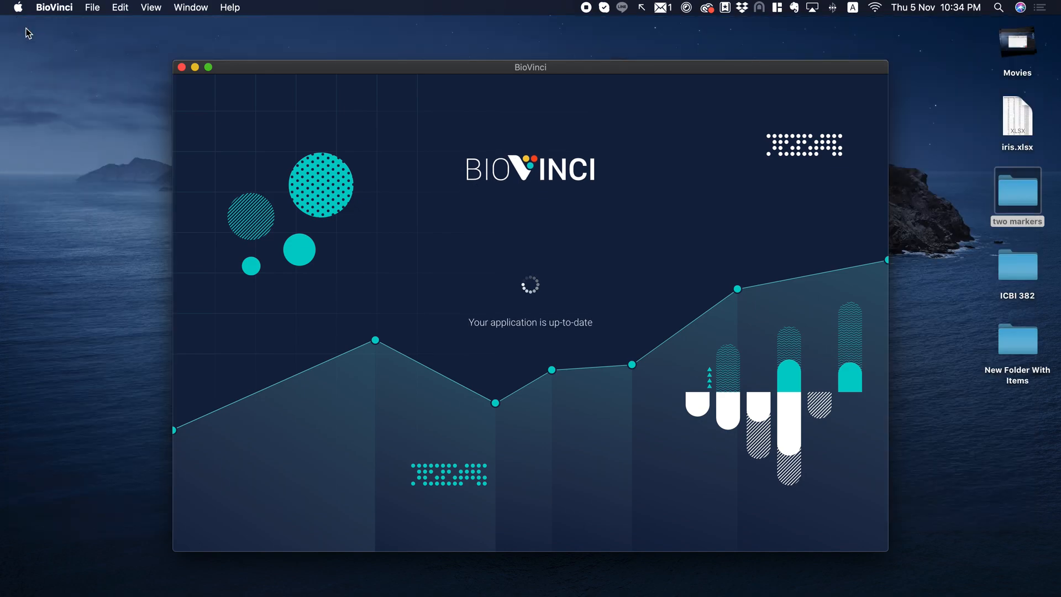
{"action": "mouse_move", "coordinate": [318, 69]}
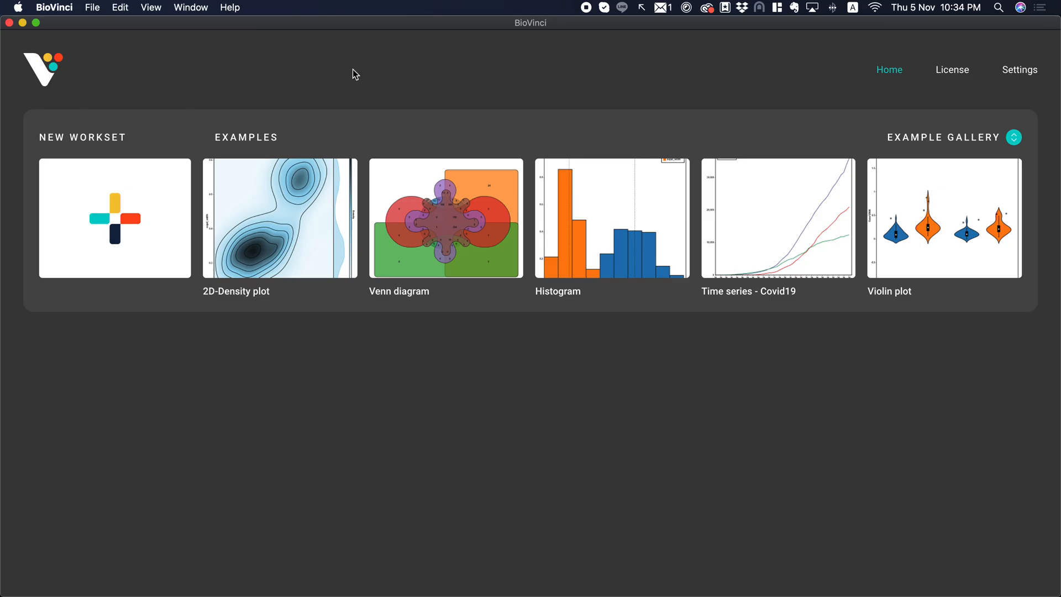
{"action": "mouse_move", "coordinate": [796, 195]}
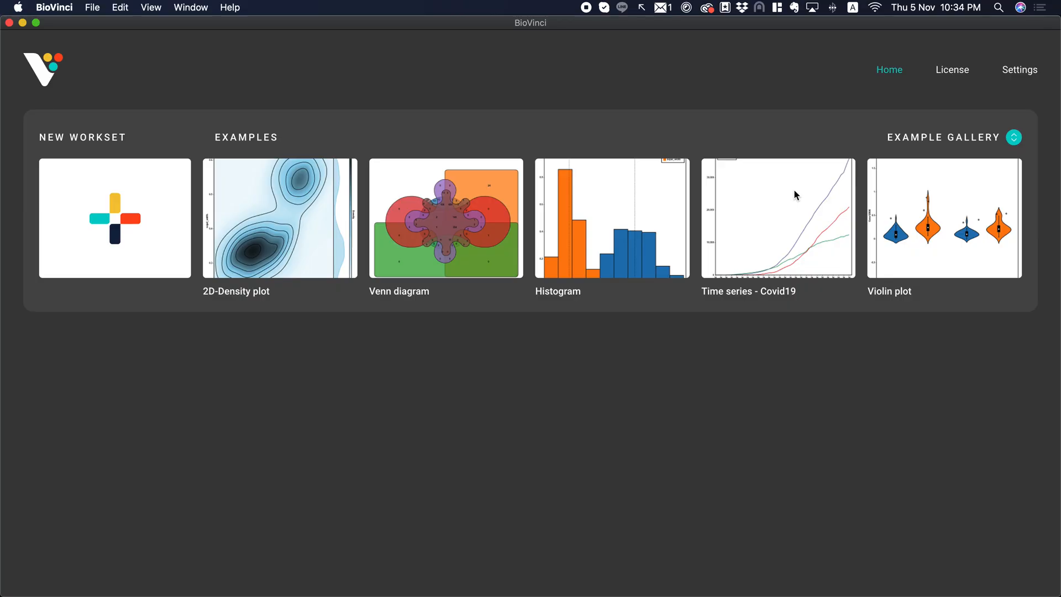
{"action": "mouse_move", "coordinate": [97, 135]}
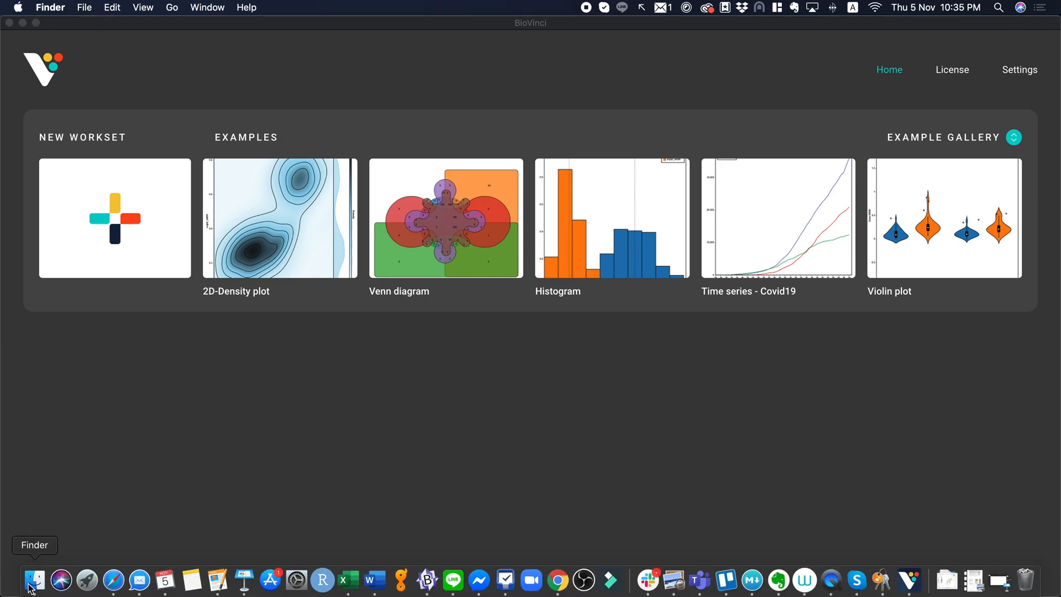
{"action": "left_click", "coordinate": [34, 580]}
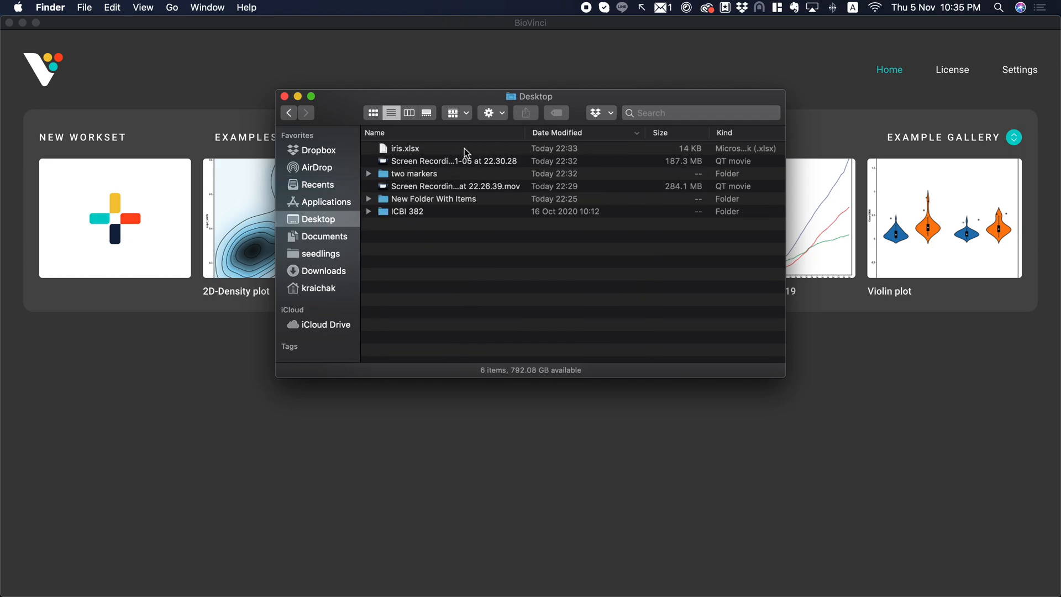
{"action": "left_click", "coordinate": [404, 148]}
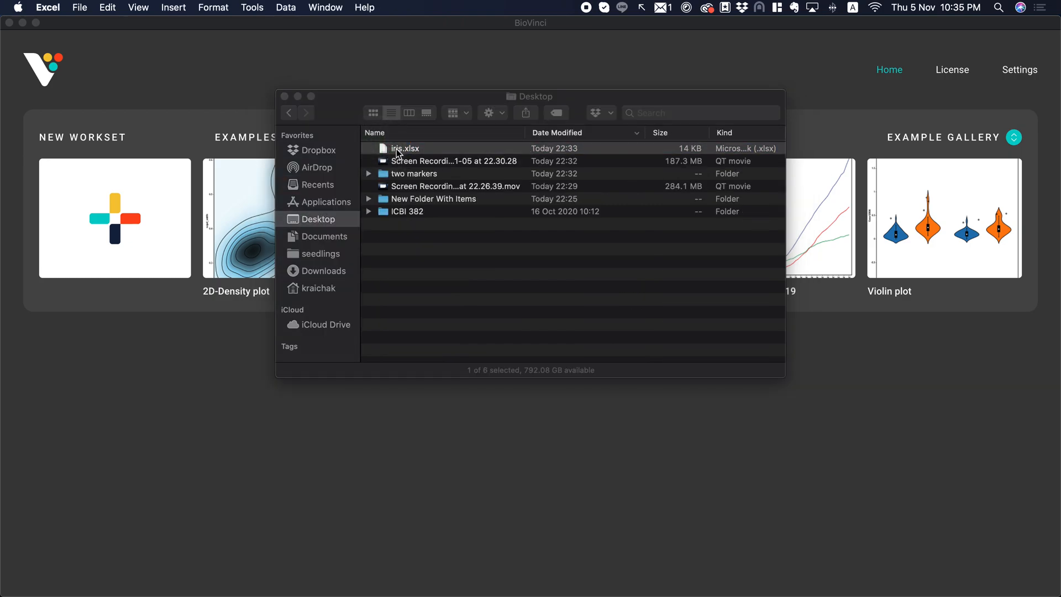
Open iris.xlsx in Excel, select setosa in the Species column and scroll through the rows.
{"action": "double_click", "coordinate": [404, 148]}
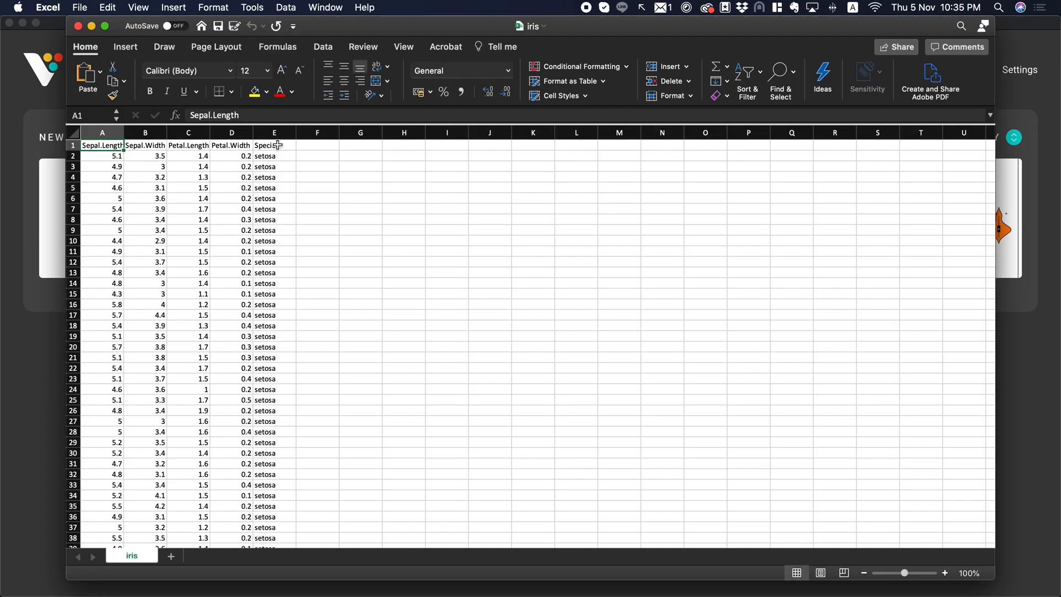
{"action": "left_click", "coordinate": [274, 145]}
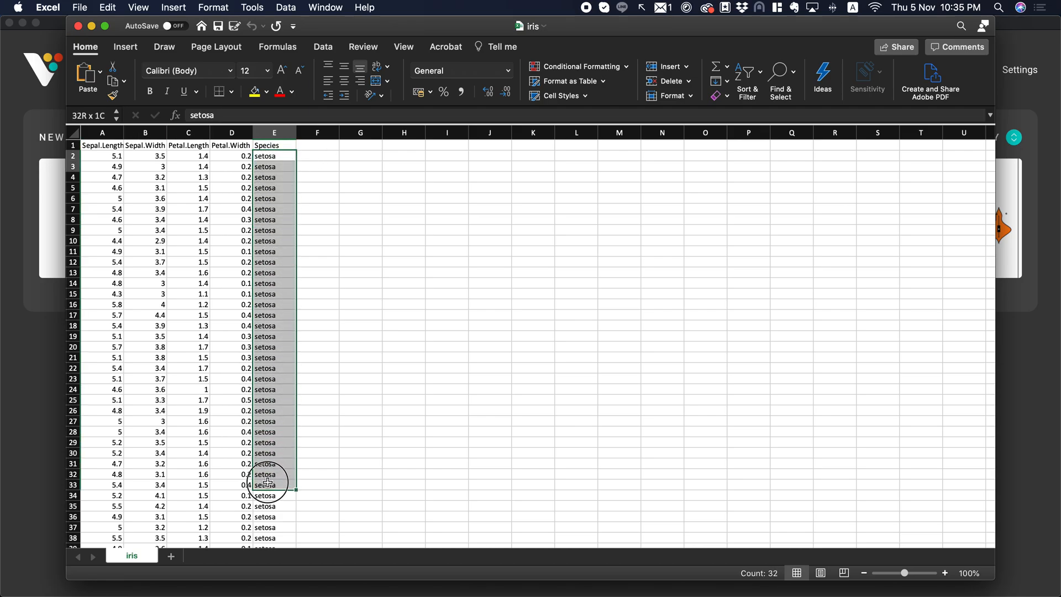
{"action": "scroll", "scroll_direction": "down", "scroll_amount": 3}
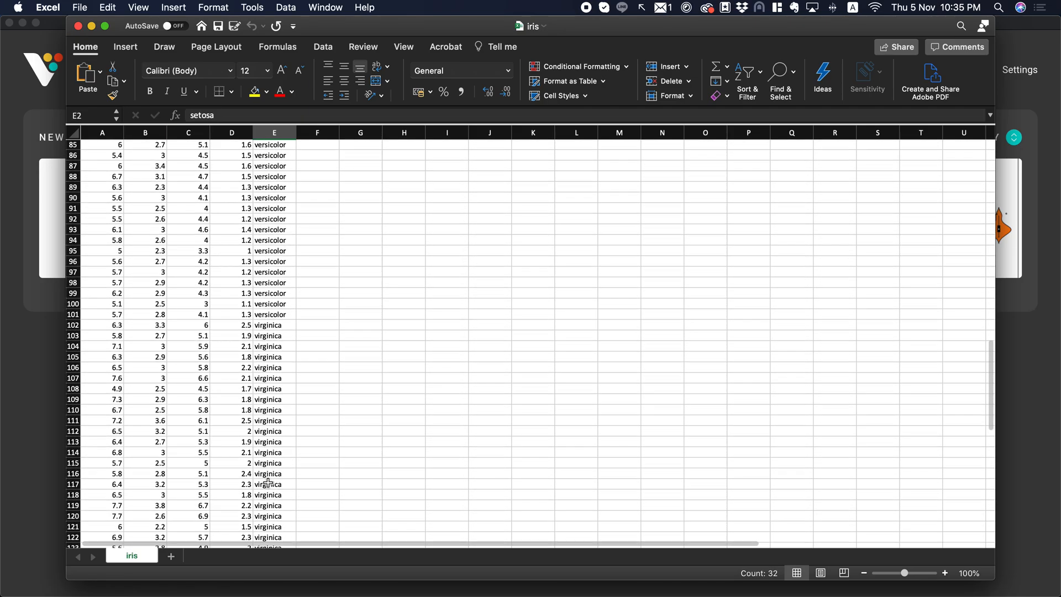
{"action": "scroll", "scroll_direction": "down", "scroll_amount": 3}
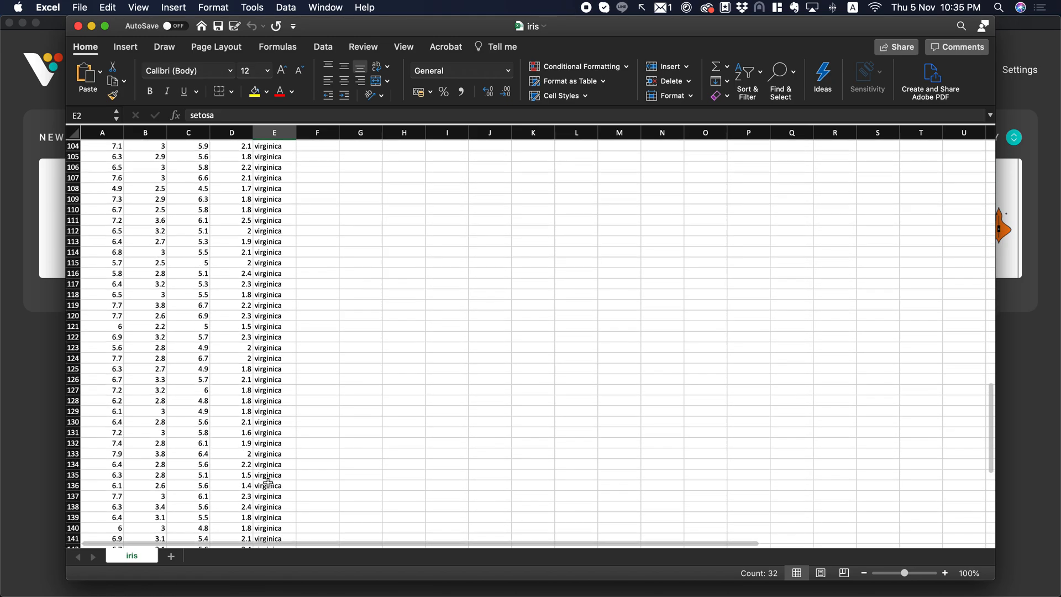
{"action": "scroll", "scroll_direction": "up", "scroll_amount": 3}
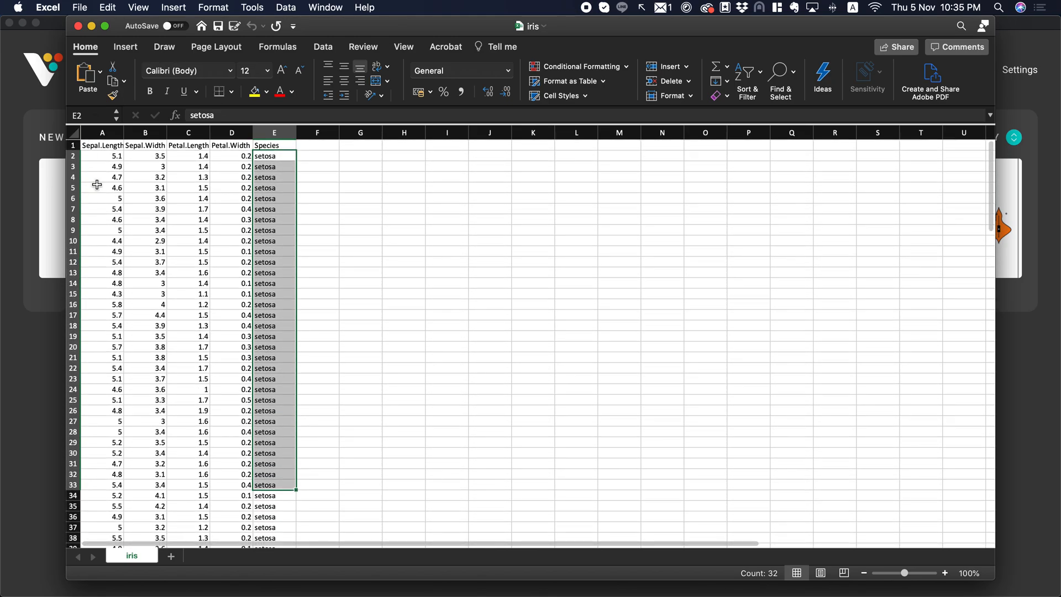
Select the Sepal.Width header and the first rows of measurements and species.
{"action": "left_click", "coordinate": [145, 145]}
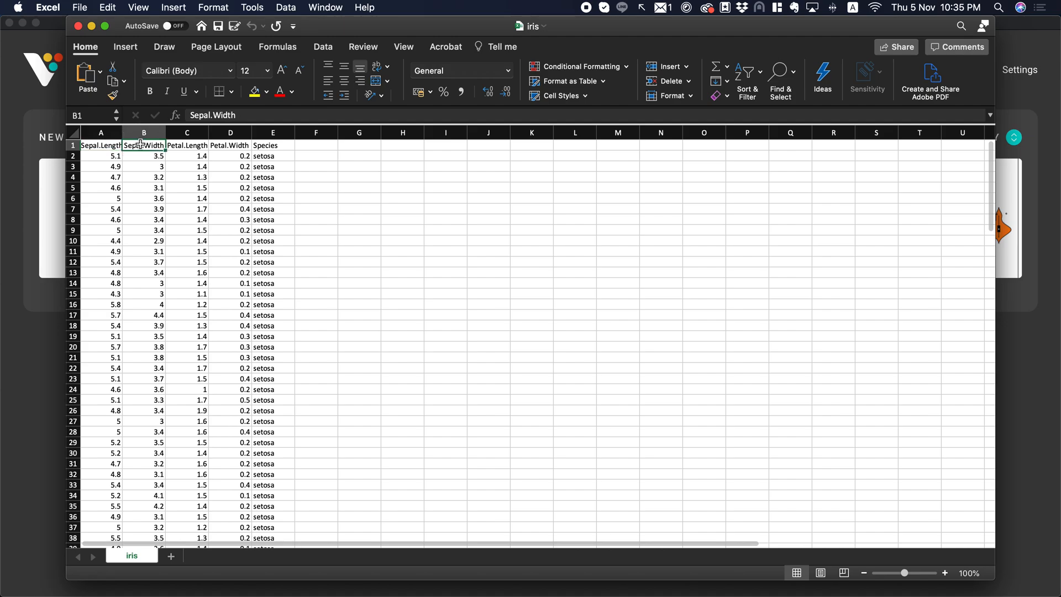
{"action": "left_click", "coordinate": [230, 144]}
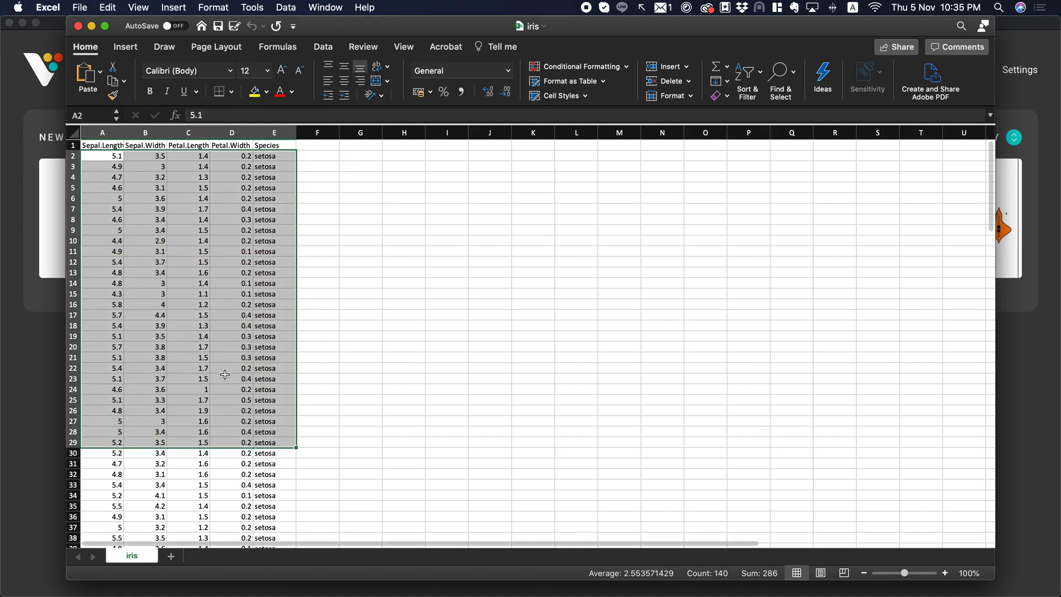
{"action": "mouse_move", "coordinate": [38, 108]}
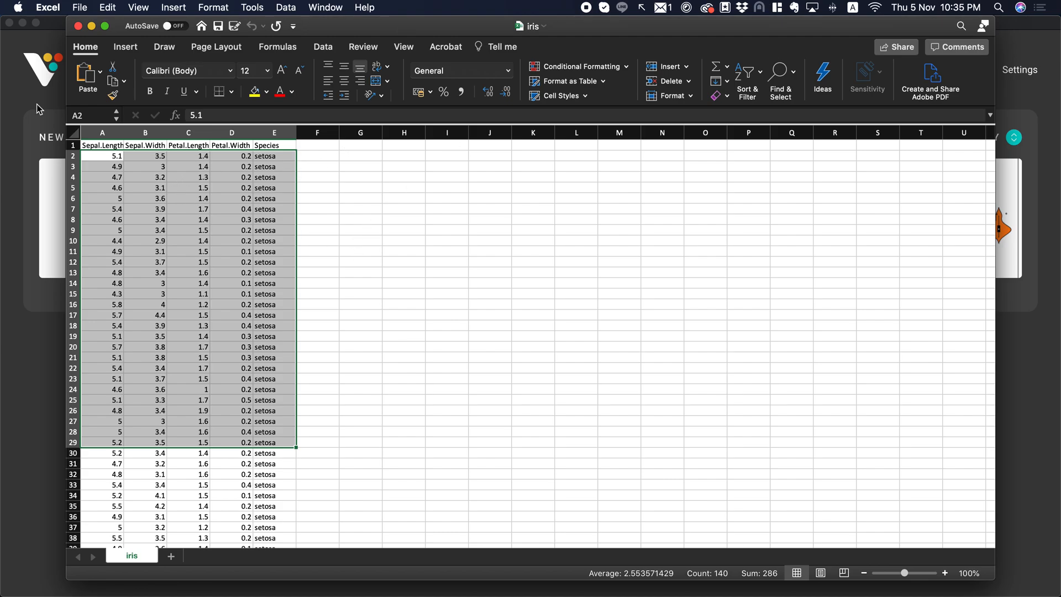
{"action": "left_click", "coordinate": [275, 188]}
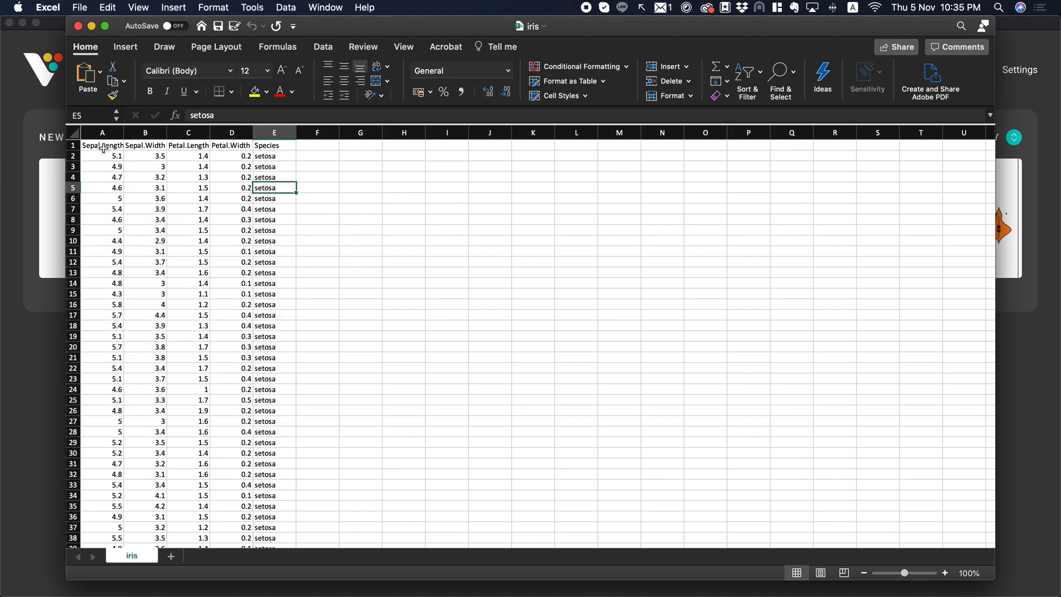
{"action": "left_click_drag", "start_coordinate": [103, 145], "coordinate": [275, 208]}
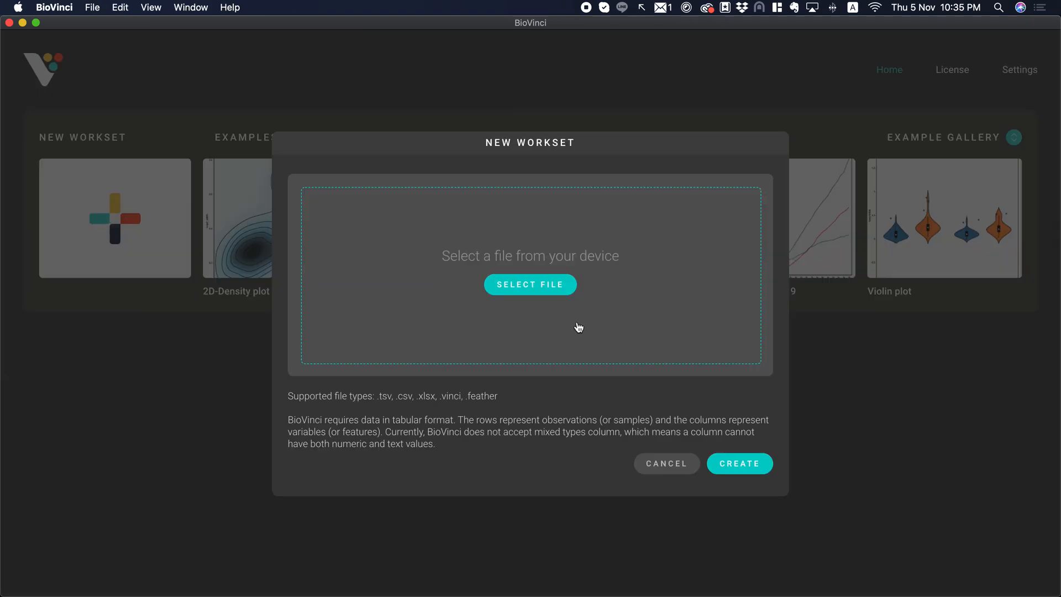
{"action": "mouse_move", "coordinate": [530, 284]}
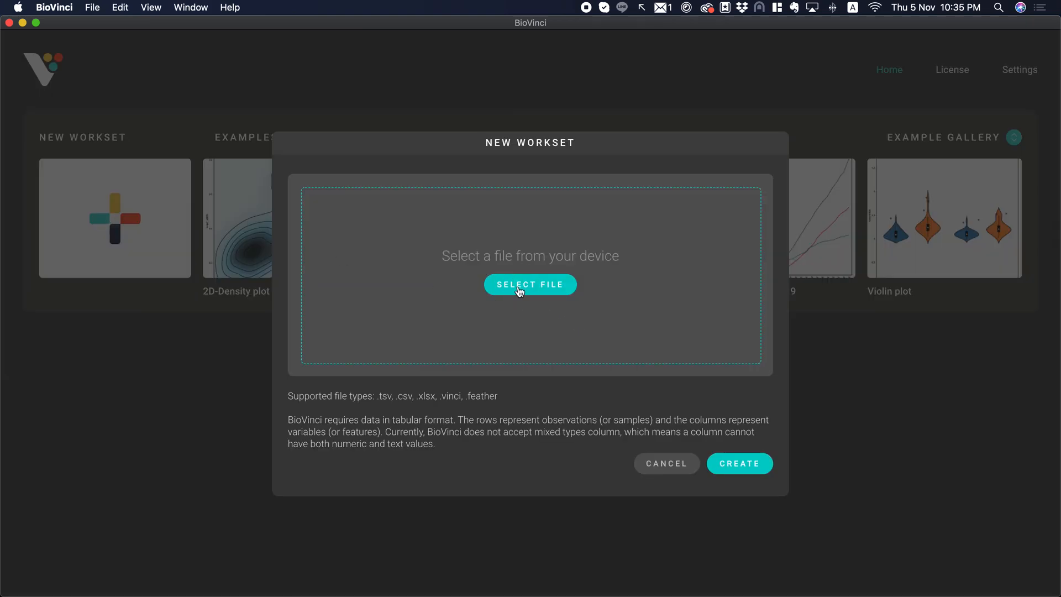
Attach iris.xlsx from the Desktop to the new workset and create it.
{"action": "left_click", "coordinate": [530, 284]}
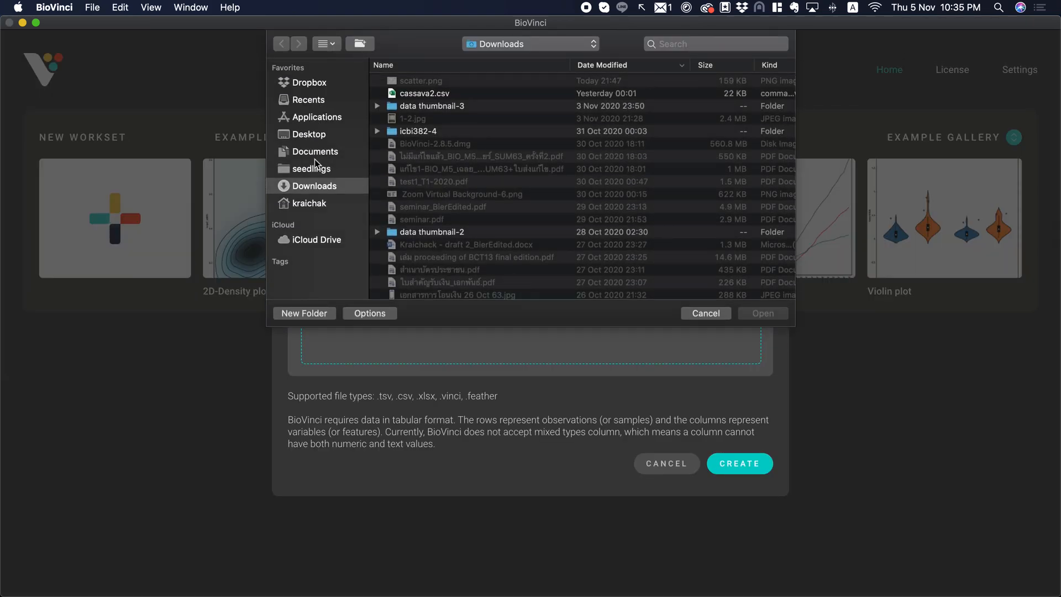
{"action": "left_click", "coordinate": [309, 134]}
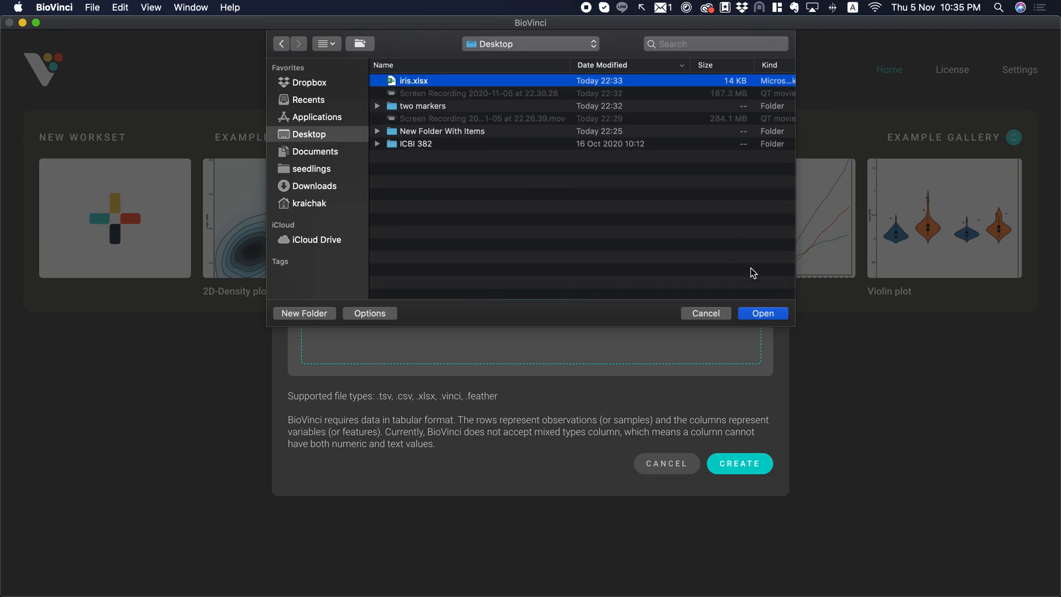
{"action": "left_click", "coordinate": [762, 313]}
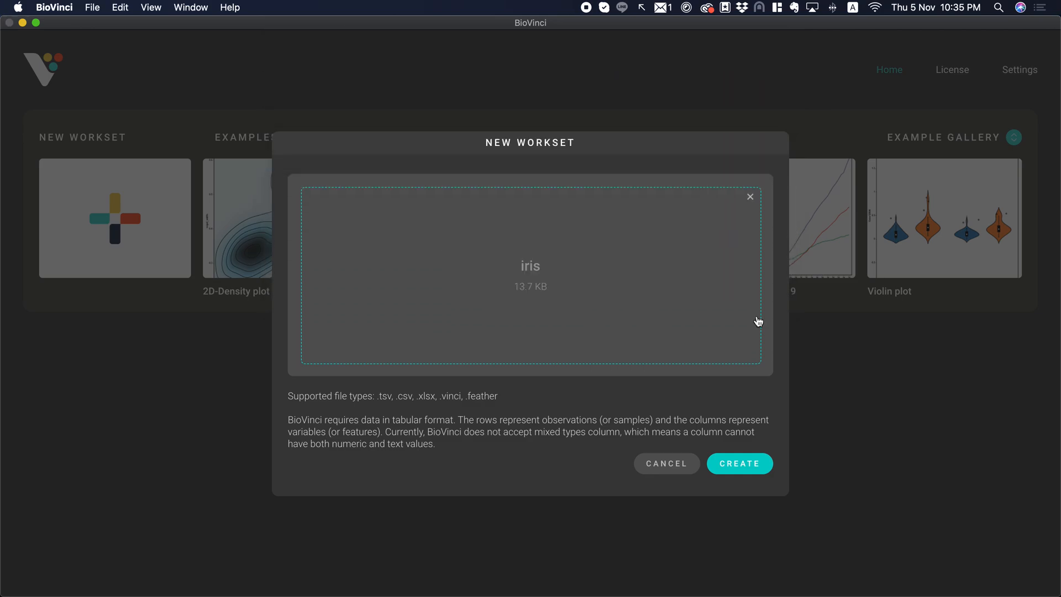
{"action": "mouse_move", "coordinate": [745, 476]}
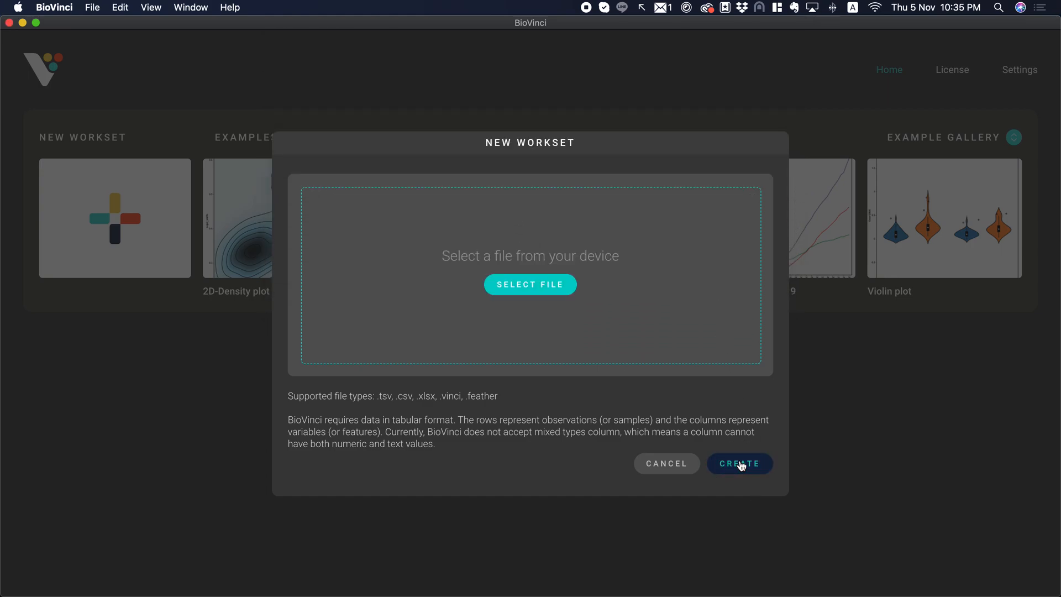
{"action": "mouse_move", "coordinate": [531, 277]}
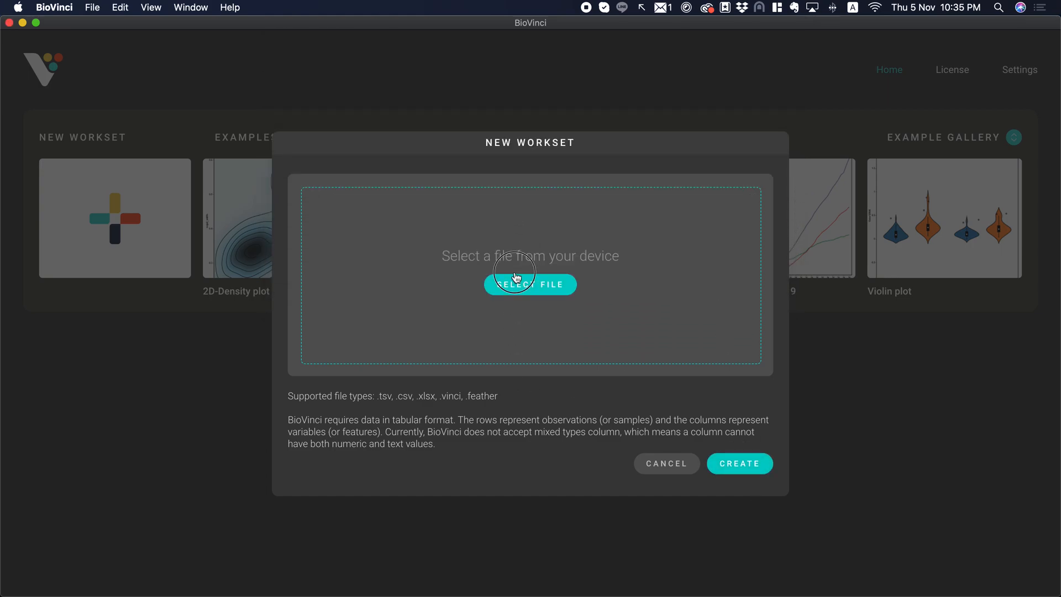
{"action": "left_click", "coordinate": [530, 284]}
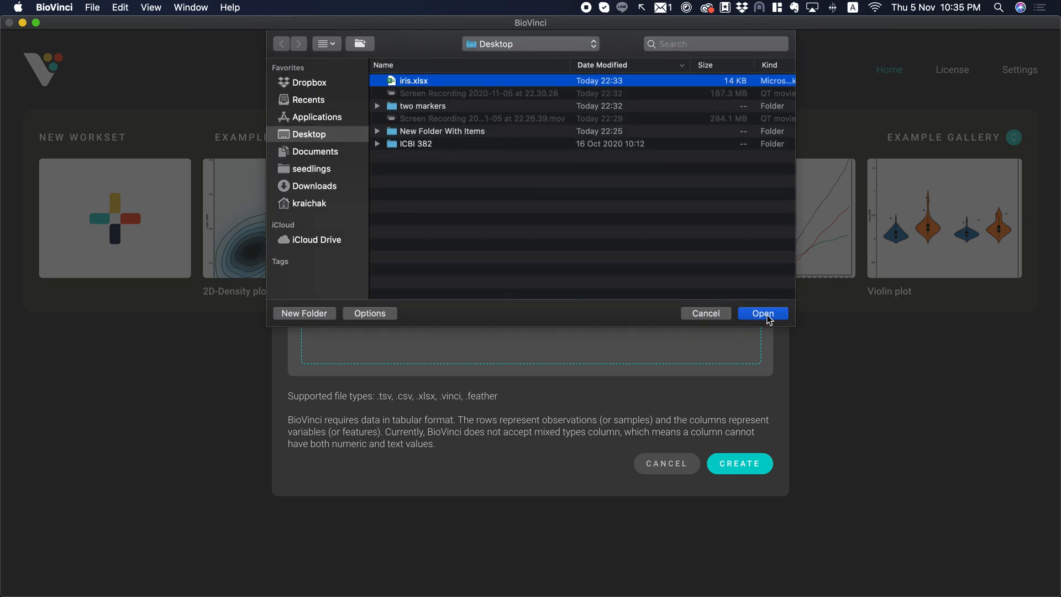
{"action": "left_click", "coordinate": [762, 313]}
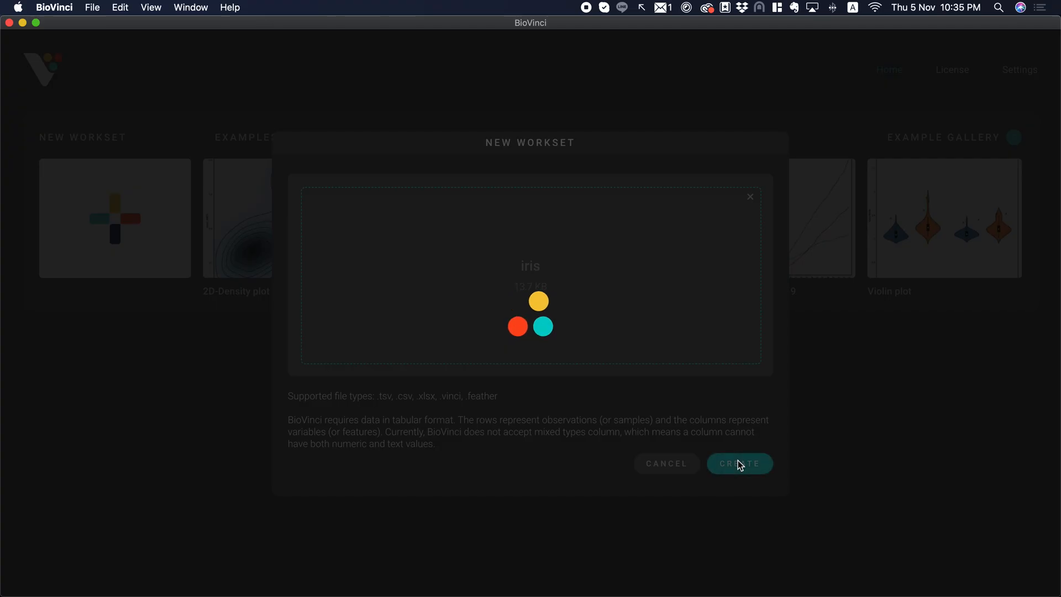
Let the iris workset finish creating and choose dimensionality reduction from the options.
{"action": "left_click", "coordinate": [739, 464]}
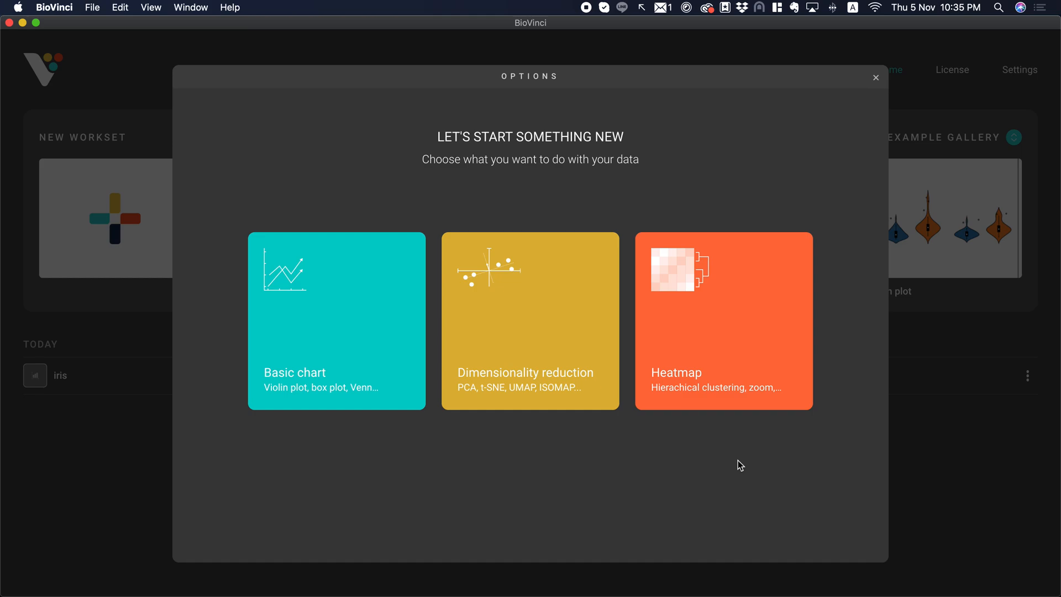
{"action": "mouse_move", "coordinate": [468, 397]}
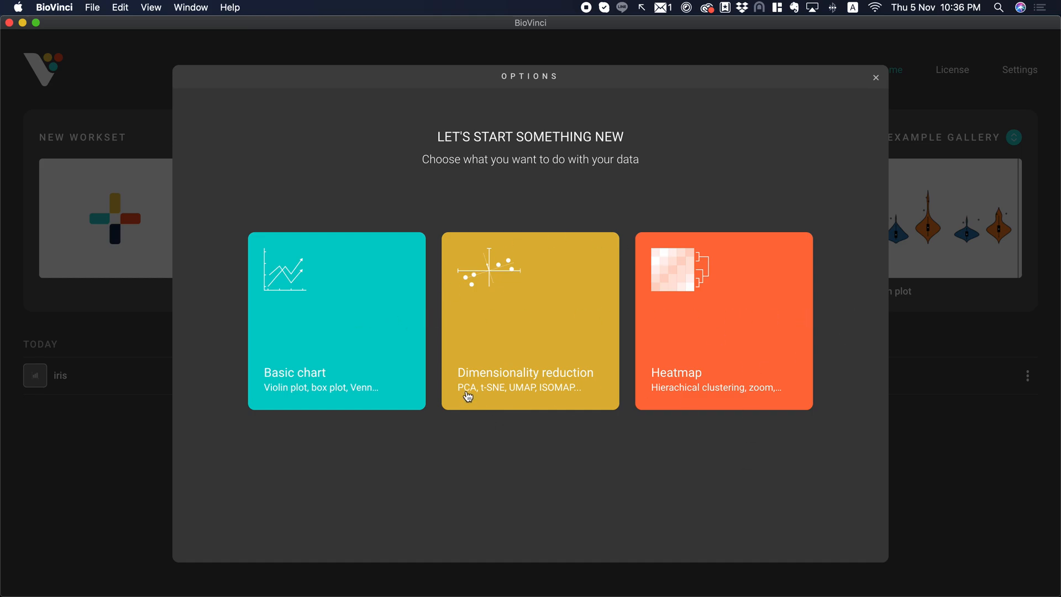
{"action": "mouse_move", "coordinate": [466, 385]}
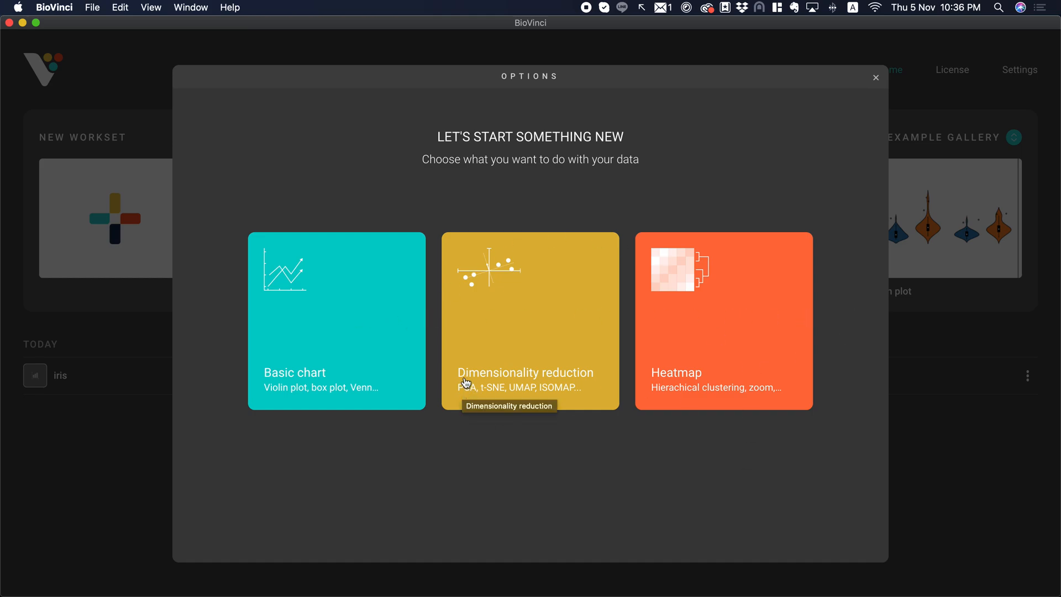
{"action": "left_click", "coordinate": [511, 307]}
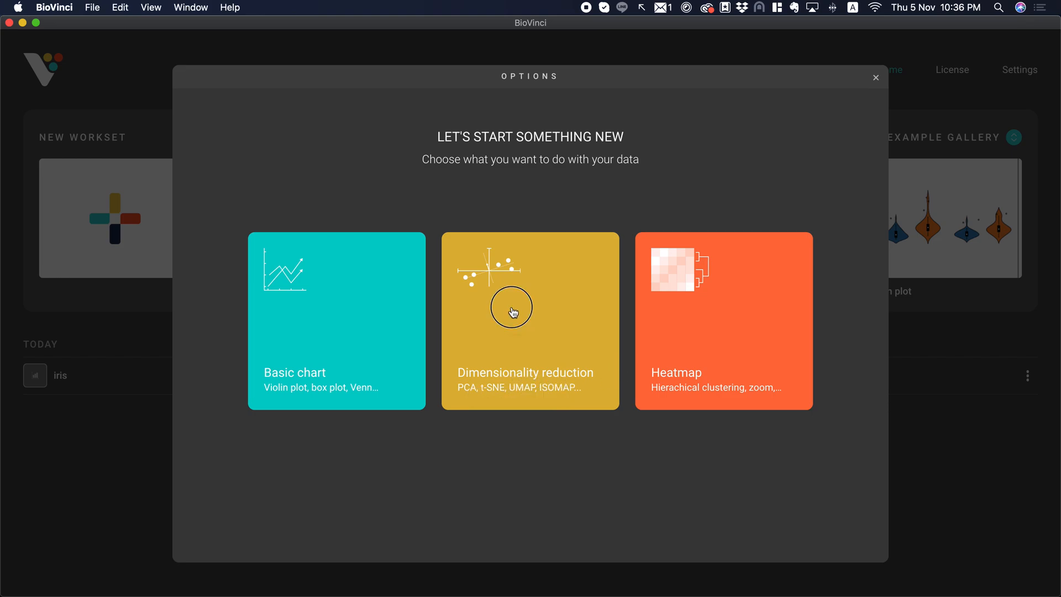
Run Principal Component Analysis on the iris data with Species as the label.
{"action": "left_click", "coordinate": [530, 320]}
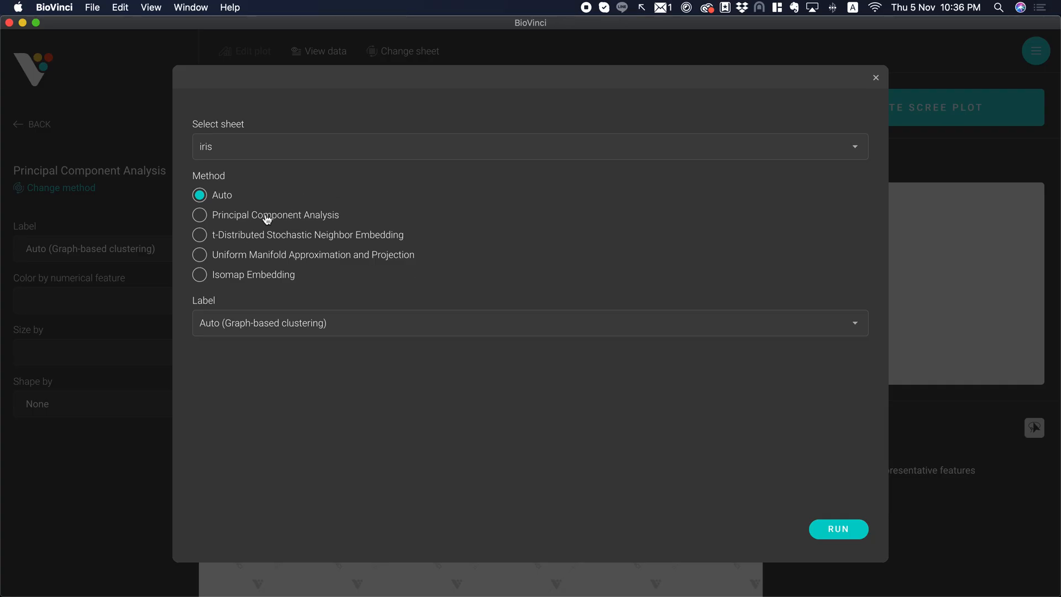
{"action": "mouse_move", "coordinate": [306, 226]}
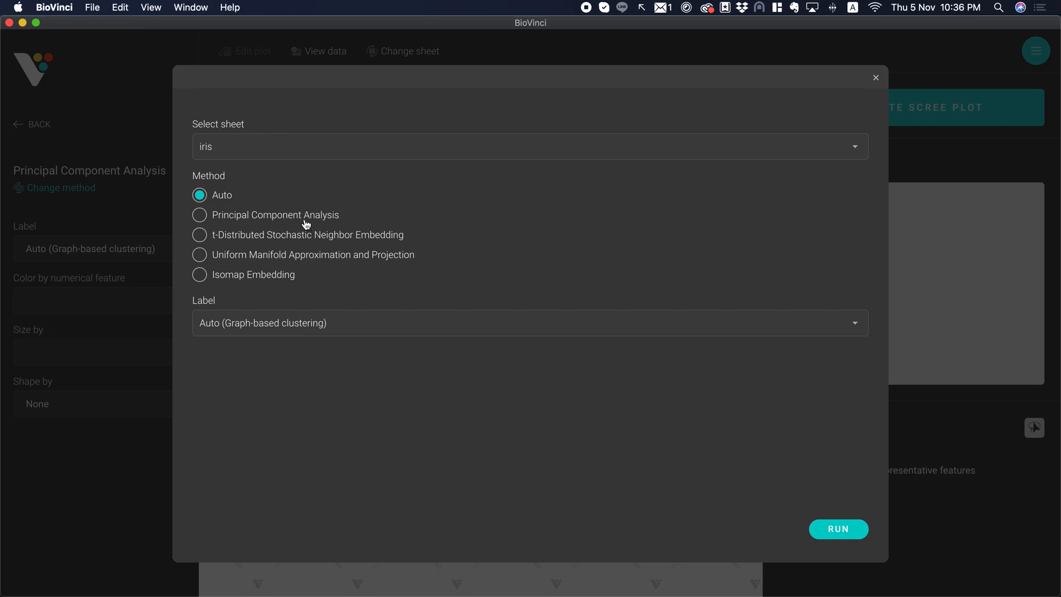
{"action": "left_click", "coordinate": [200, 215]}
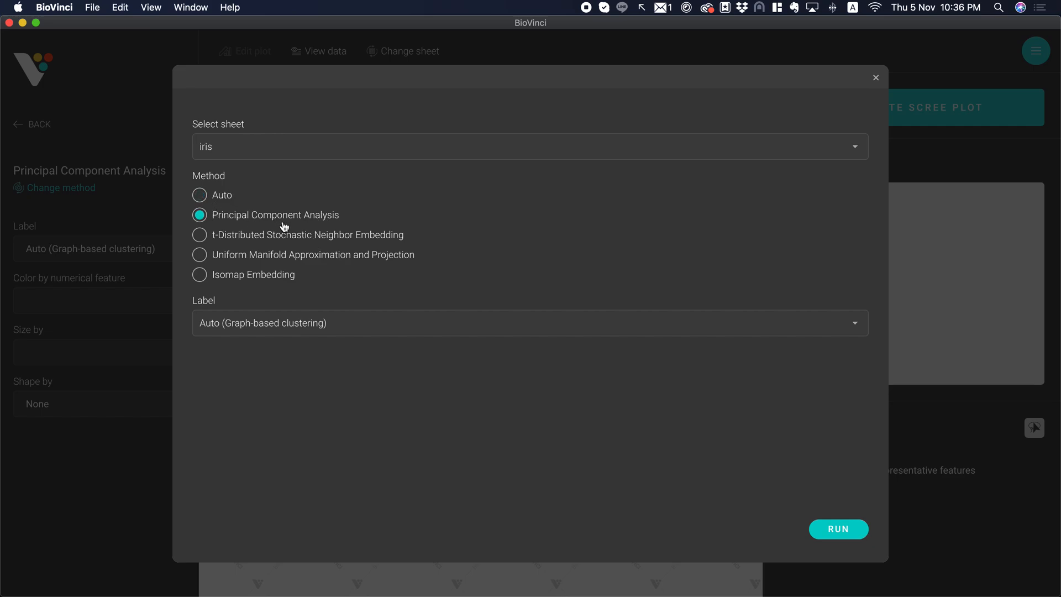
{"action": "mouse_move", "coordinate": [253, 220]}
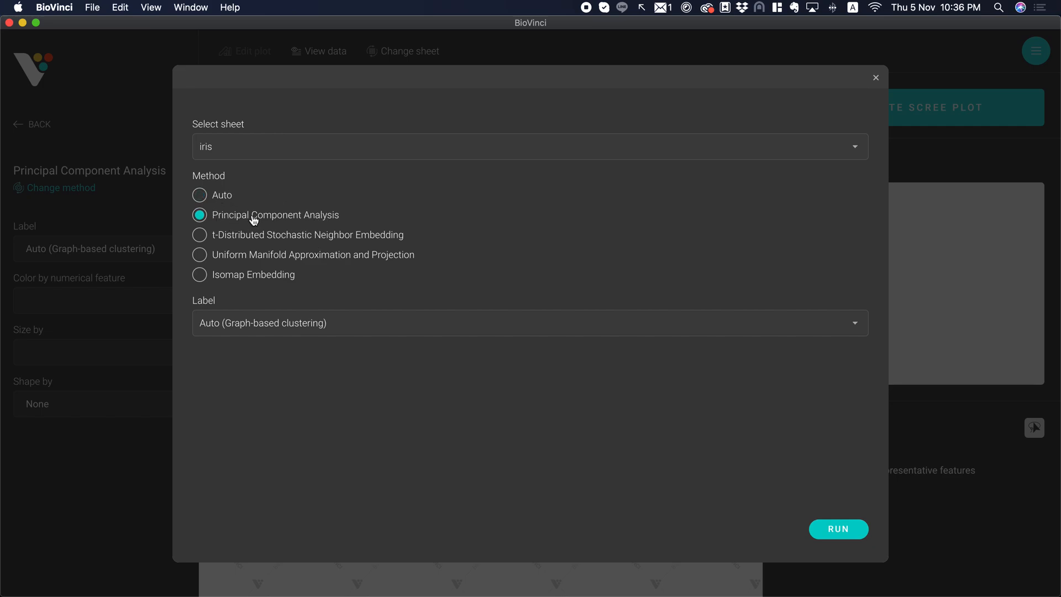
{"action": "mouse_move", "coordinate": [360, 302]}
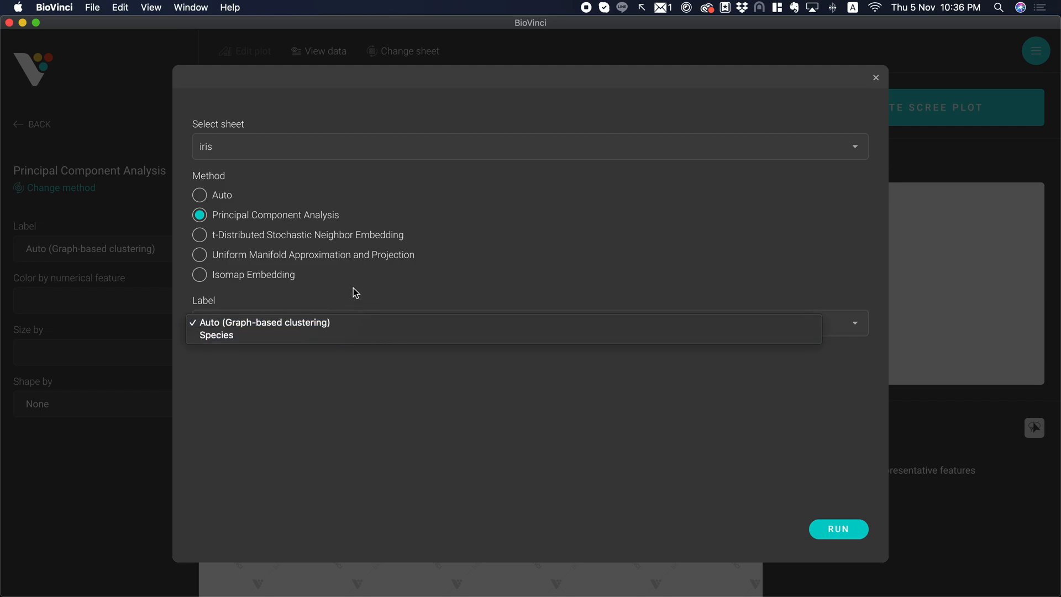
{"action": "mouse_move", "coordinate": [353, 310]}
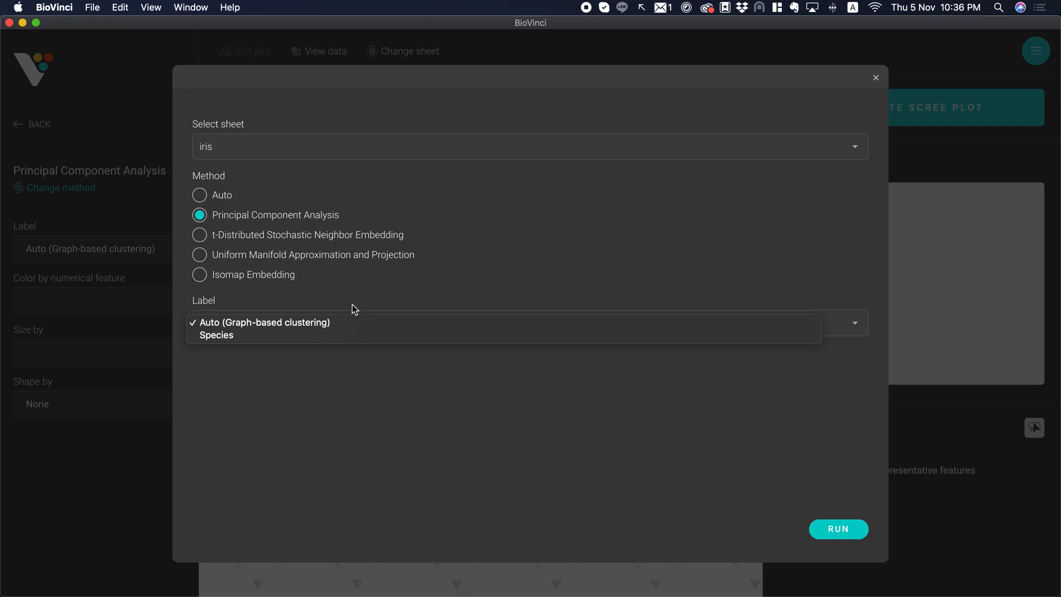
{"action": "mouse_move", "coordinate": [216, 335]}
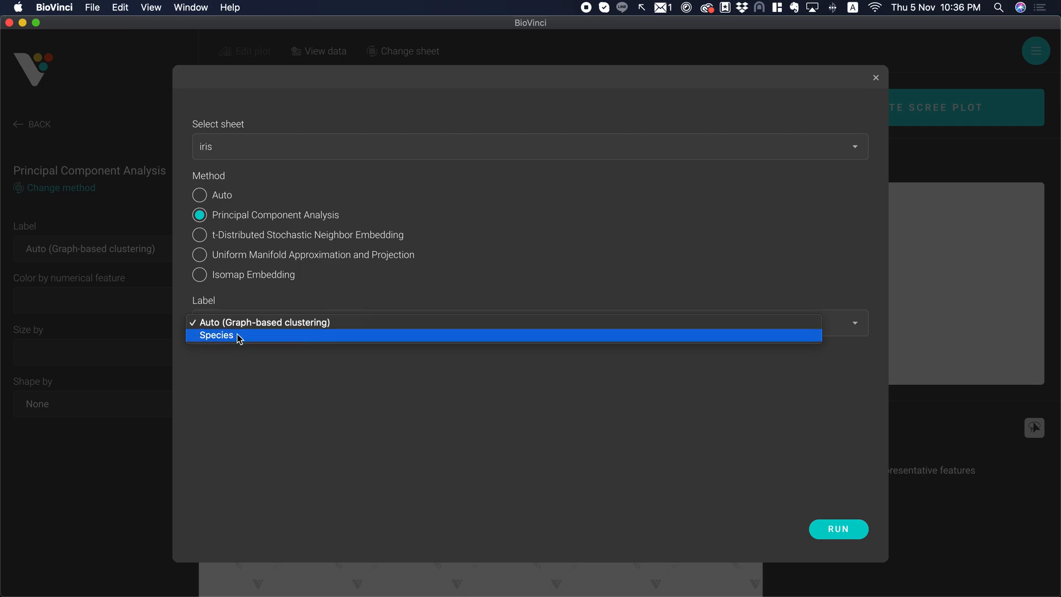
{"action": "mouse_move", "coordinate": [284, 323]}
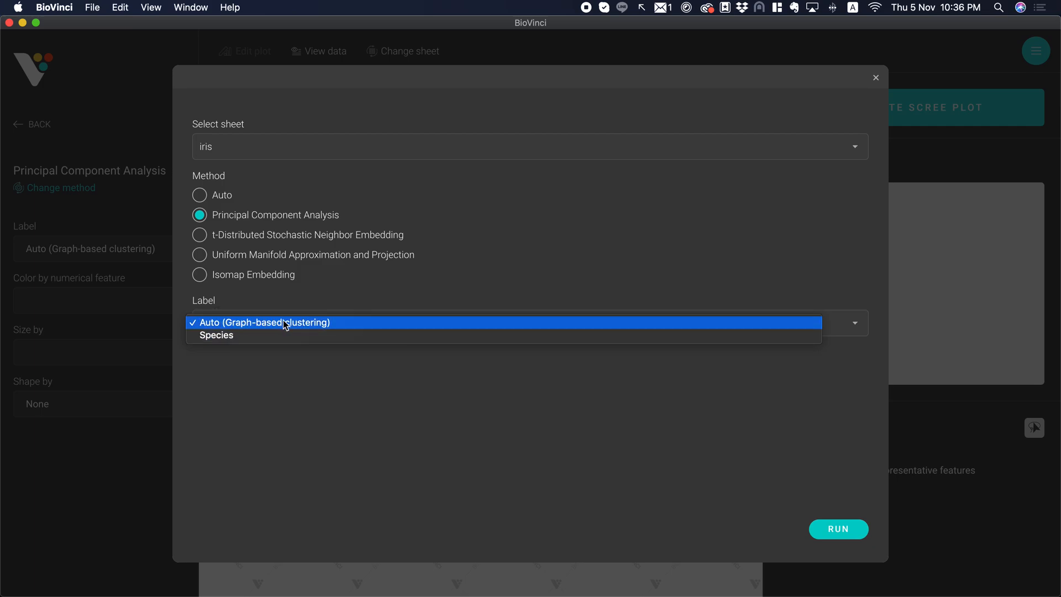
{"action": "mouse_move", "coordinate": [215, 335]}
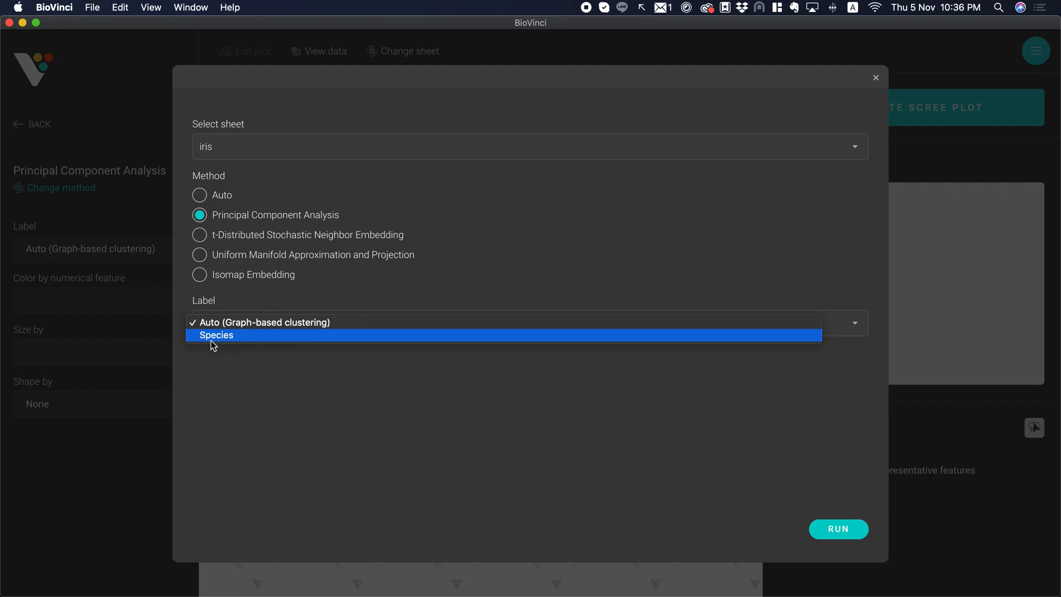
{"action": "left_click", "coordinate": [216, 335]}
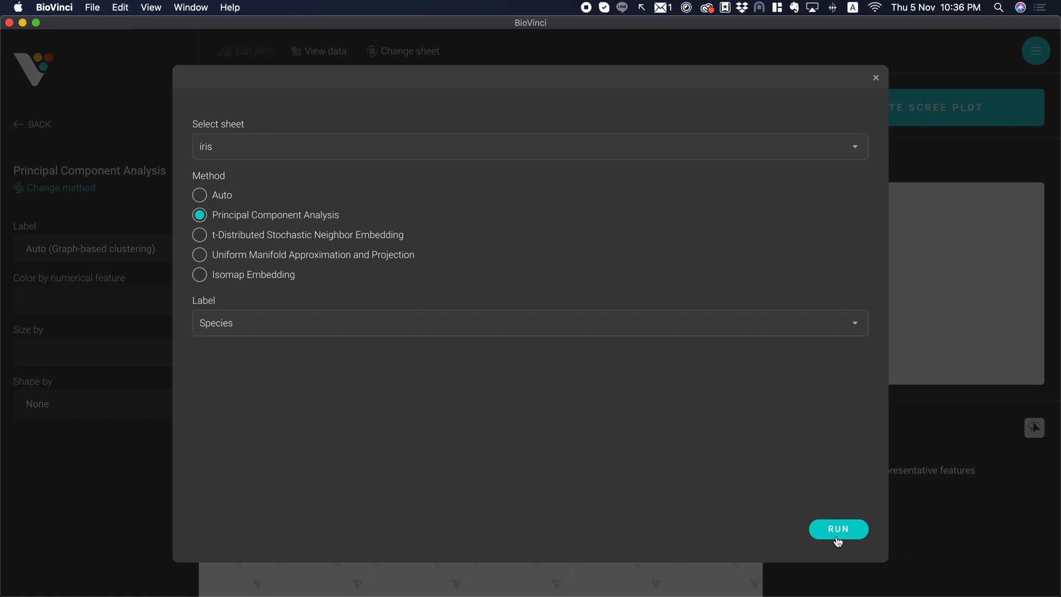
{"action": "left_click", "coordinate": [838, 528]}
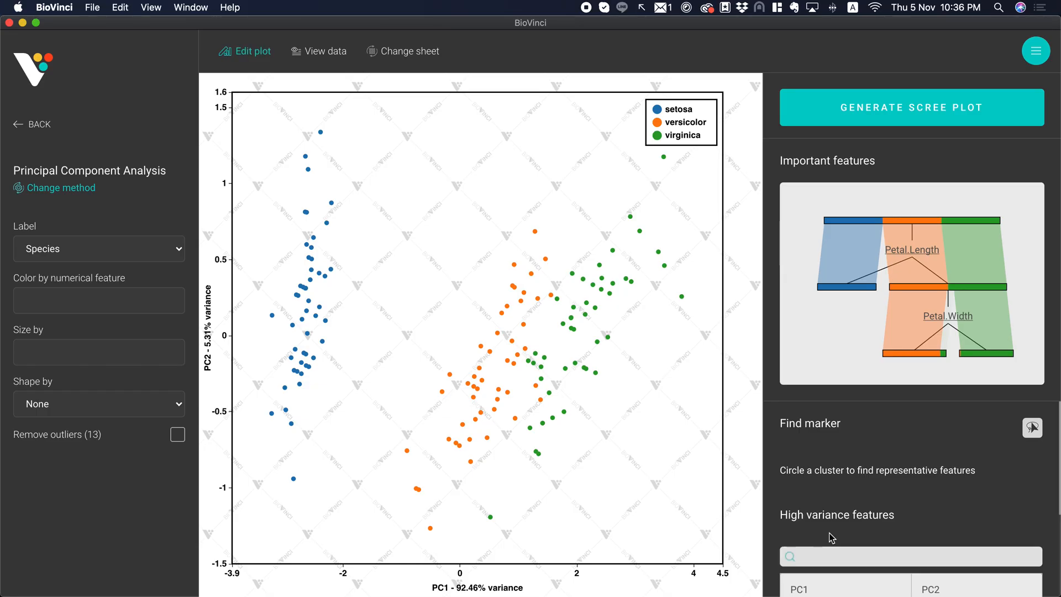
{"action": "mouse_move", "coordinate": [658, 445]}
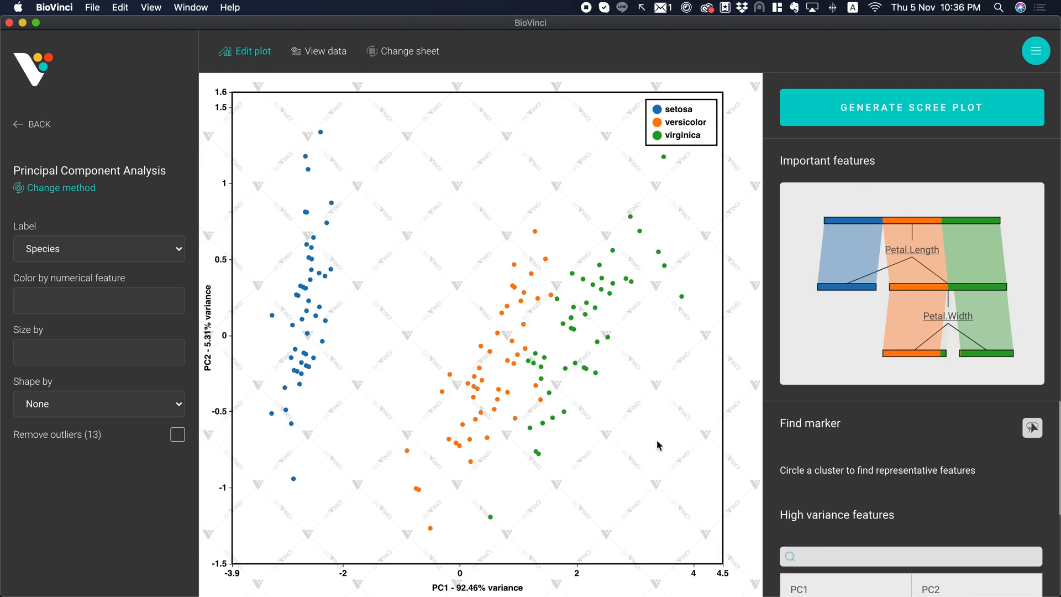
{"action": "mouse_move", "coordinate": [494, 326]}
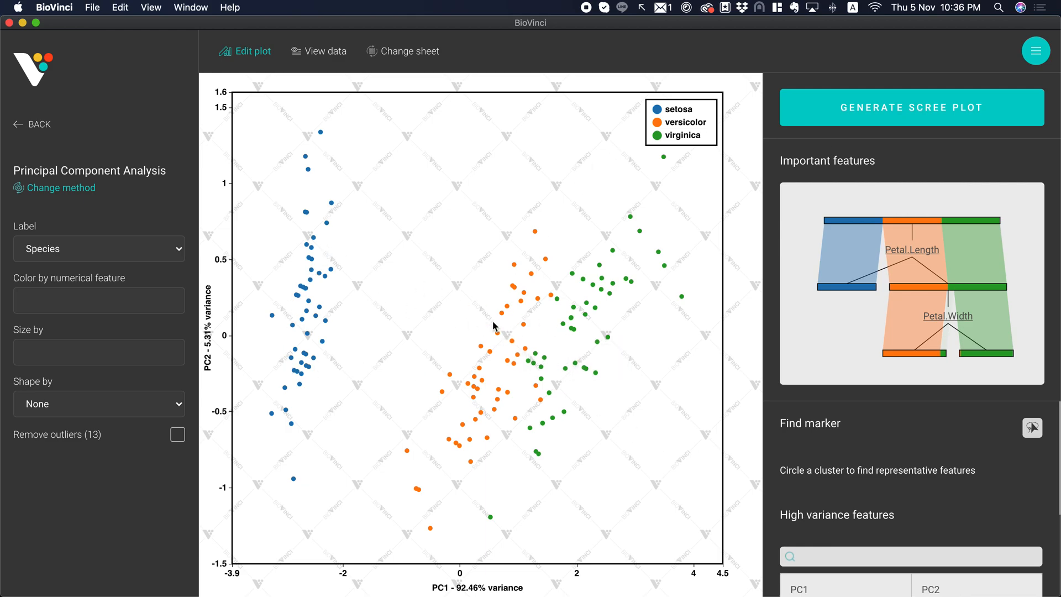
{"action": "mouse_move", "coordinate": [377, 195]}
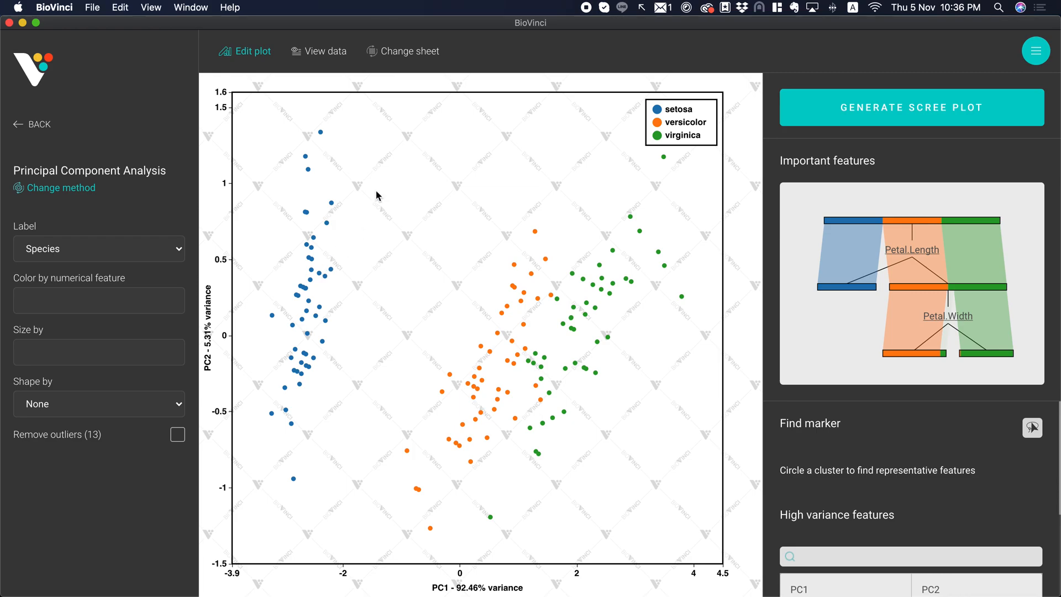
{"action": "mouse_move", "coordinate": [523, 521]}
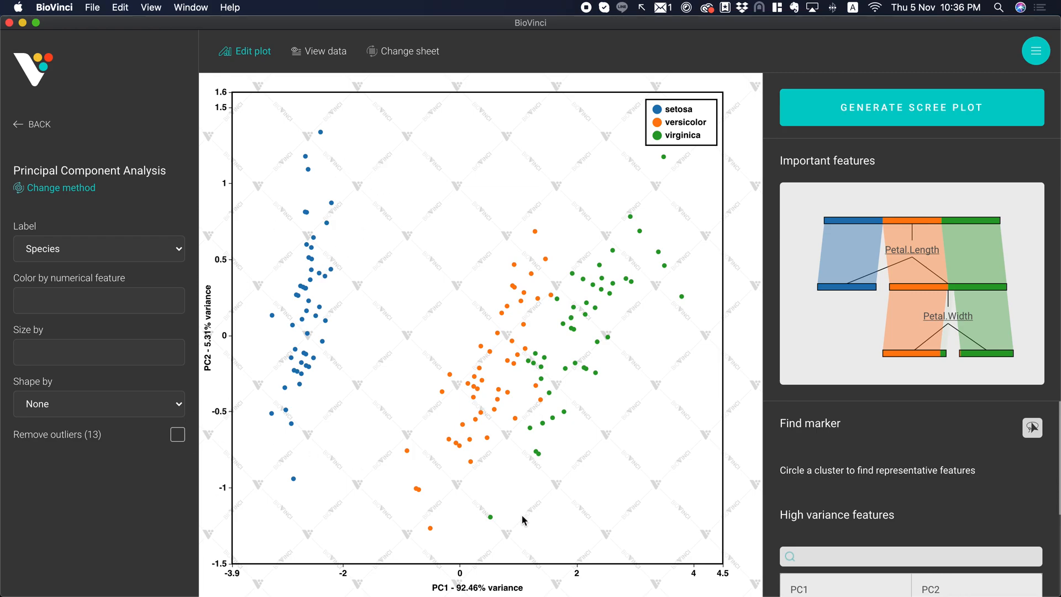
{"action": "mouse_move", "coordinate": [106, 339]}
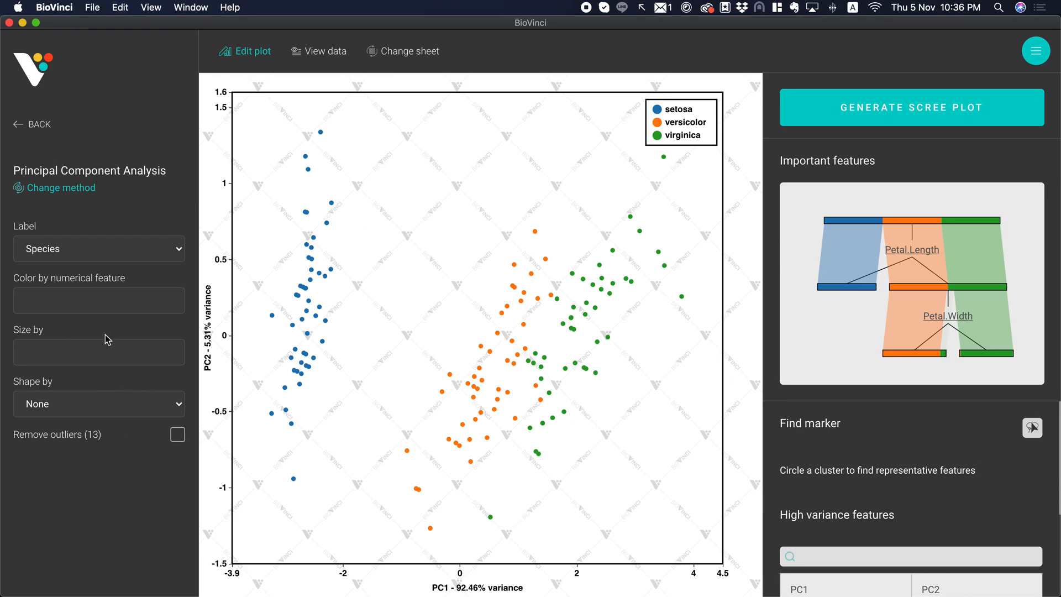
Shape points by Species, then try and remove Sepal.Length sizing and Sepal.Width colouring.
{"action": "left_click", "coordinate": [98, 403]}
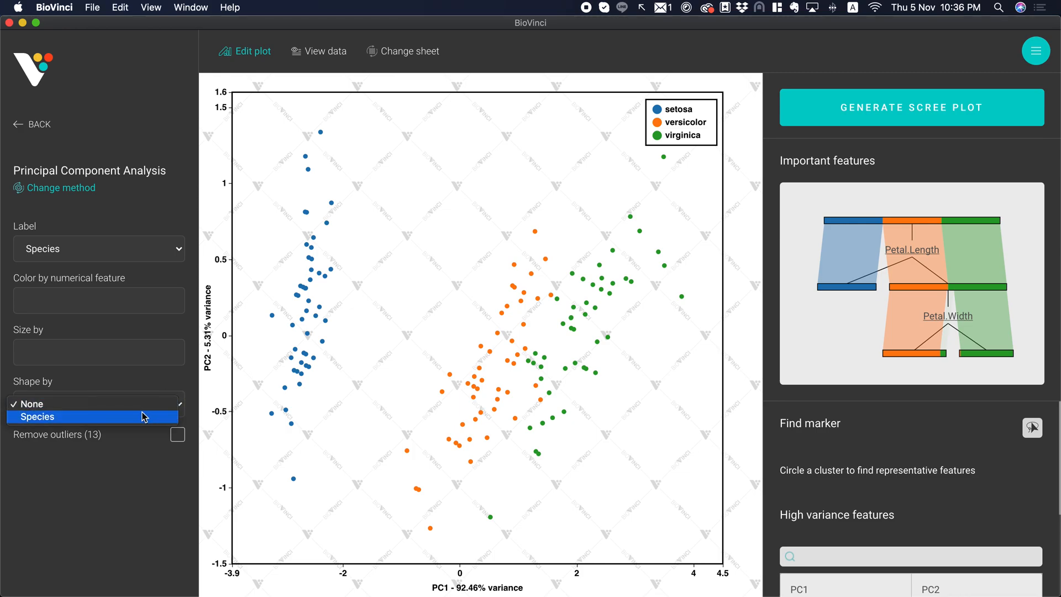
{"action": "left_click", "coordinate": [38, 416]}
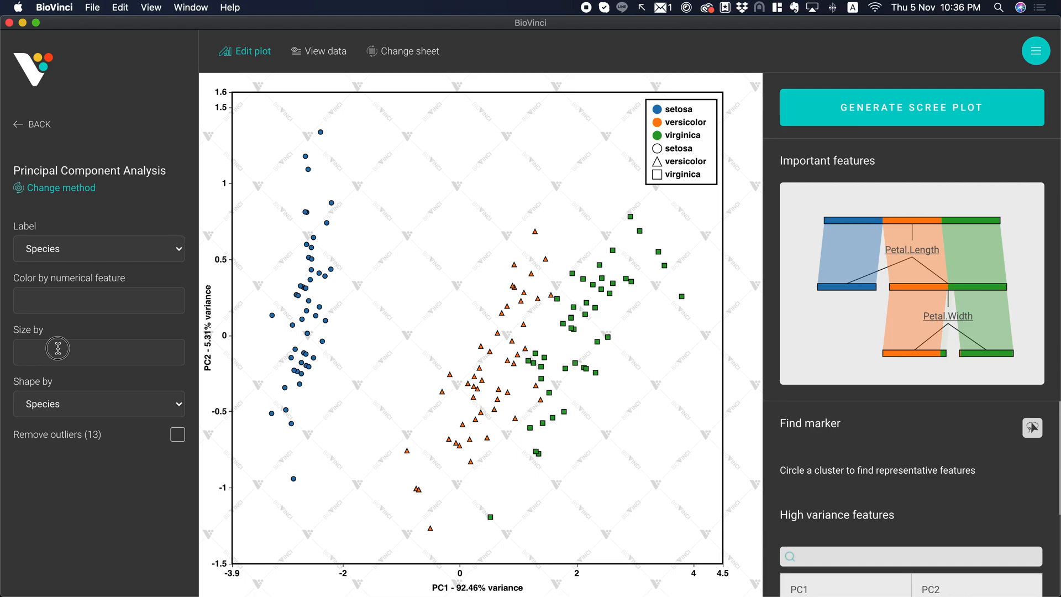
{"action": "left_click", "coordinate": [98, 352]}
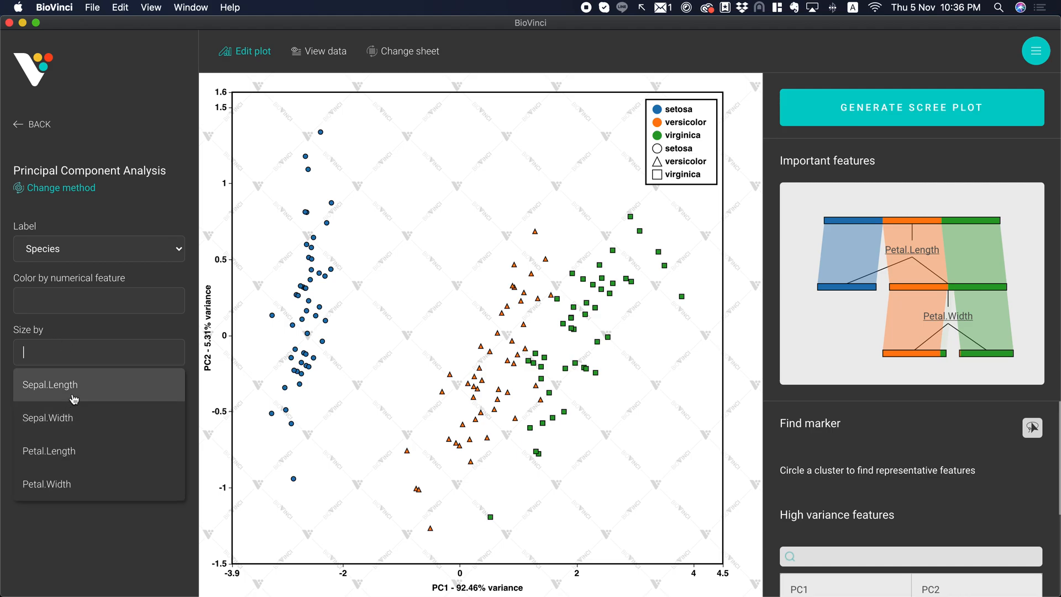
{"action": "left_click", "coordinate": [55, 384]}
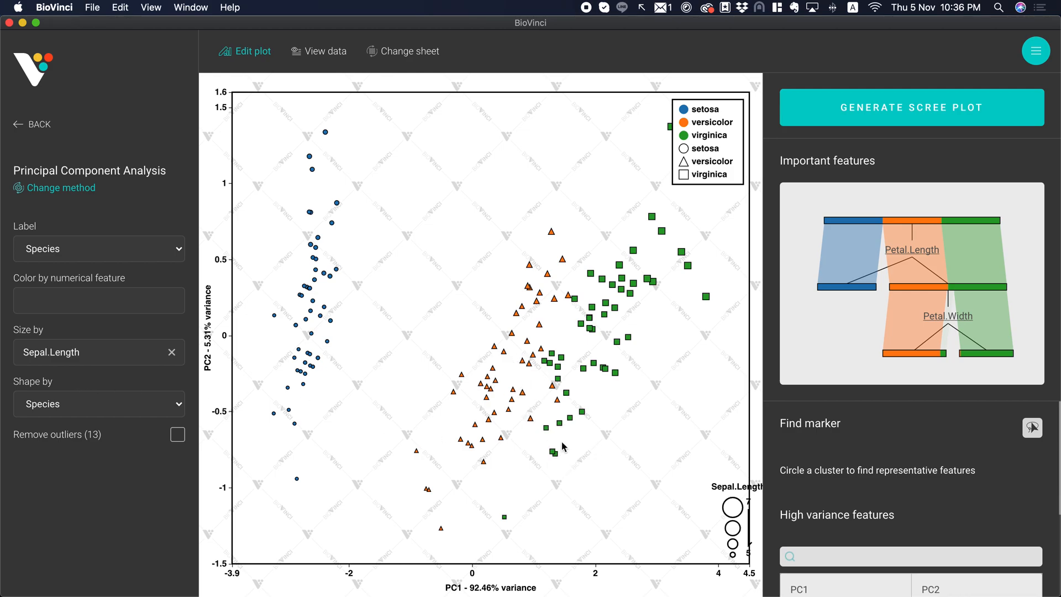
{"action": "mouse_move", "coordinate": [732, 516]}
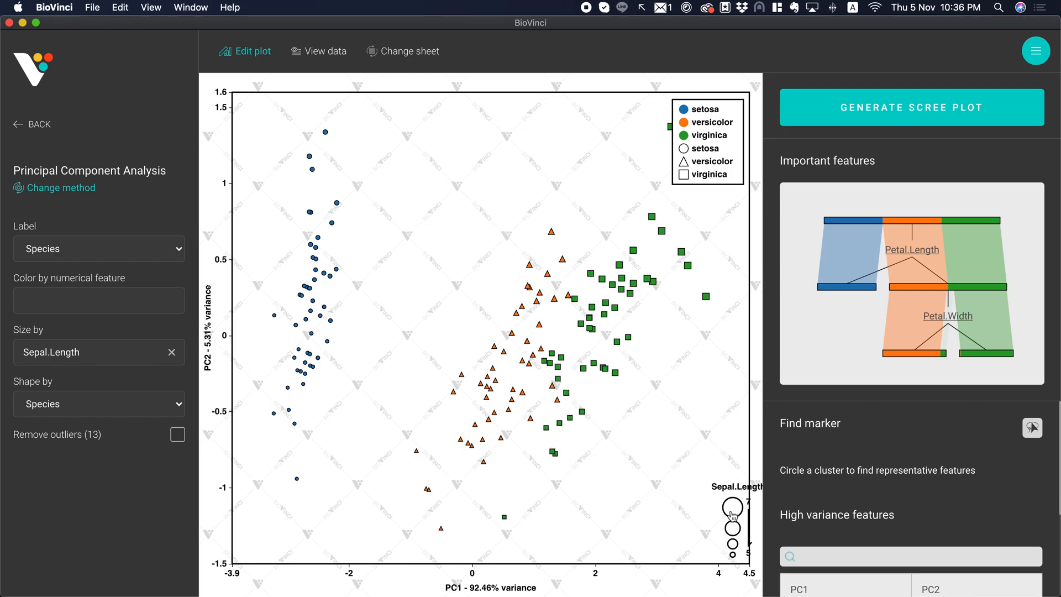
{"action": "mouse_move", "coordinate": [609, 337]}
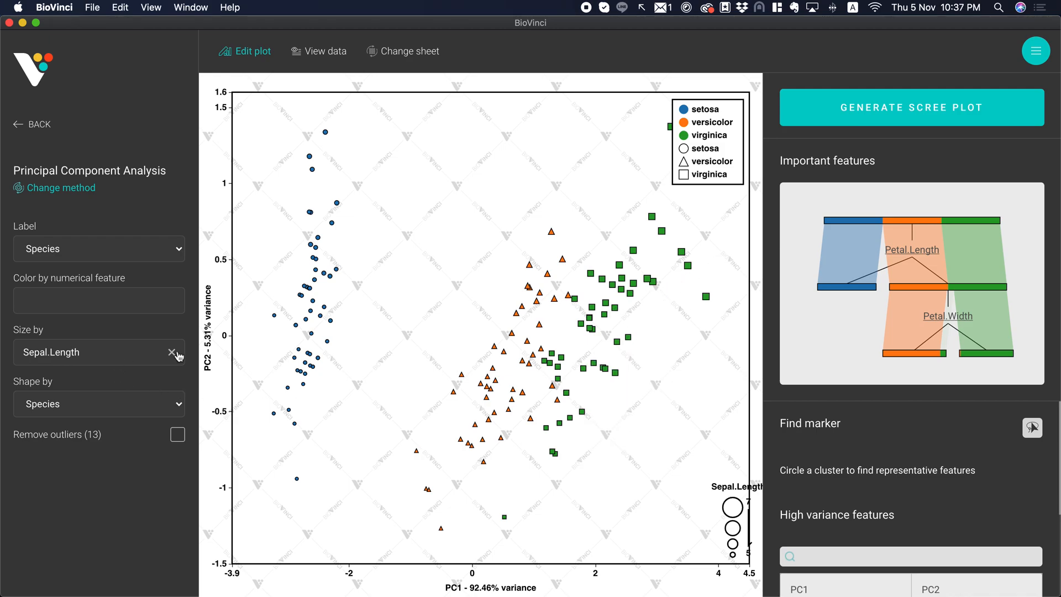
{"action": "left_click", "coordinate": [98, 300]}
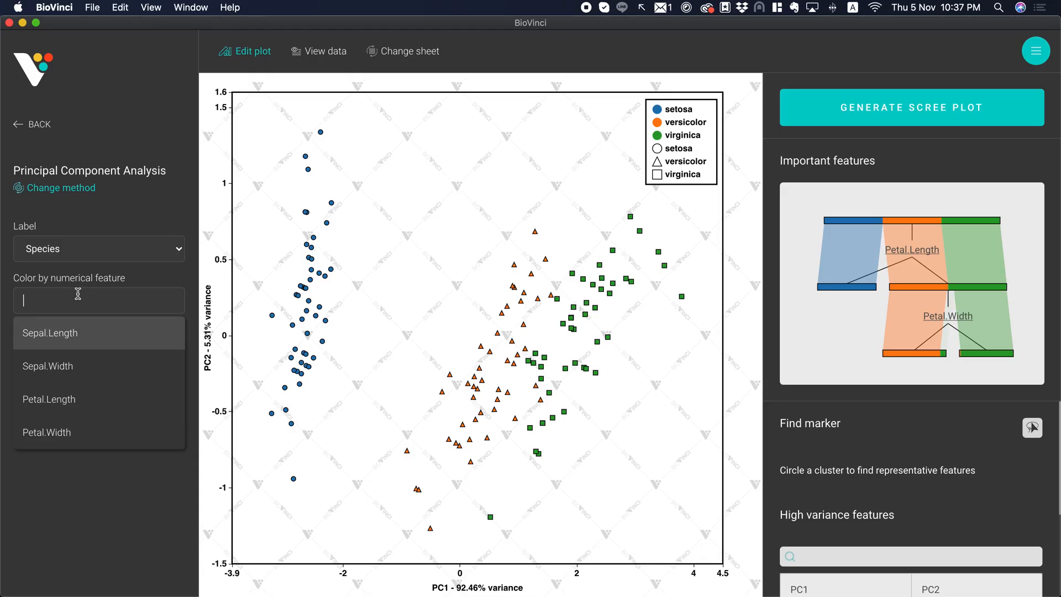
{"action": "left_click", "coordinate": [48, 366]}
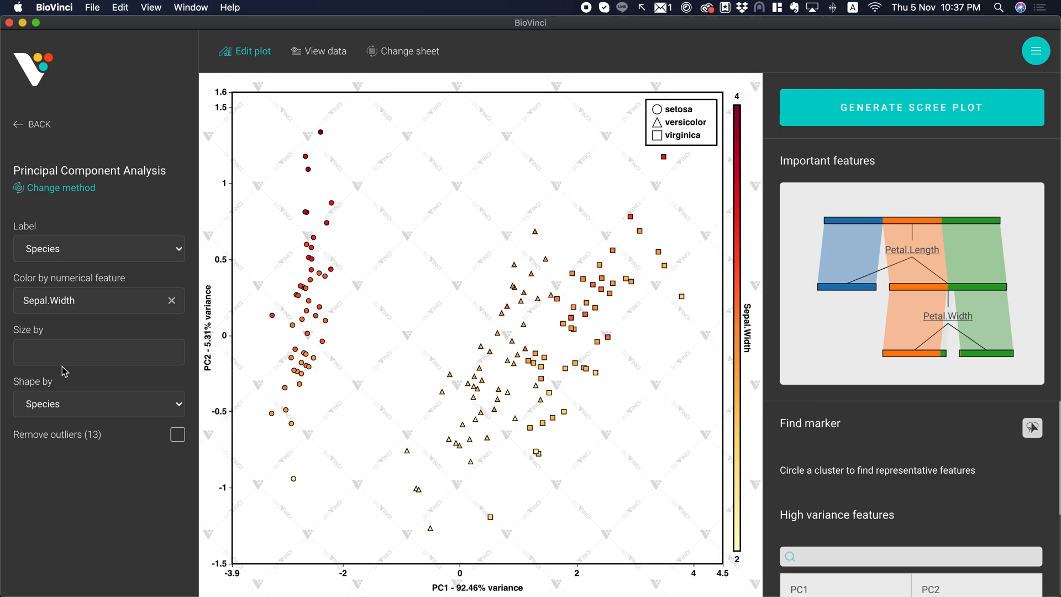
{"action": "mouse_move", "coordinate": [192, 335]}
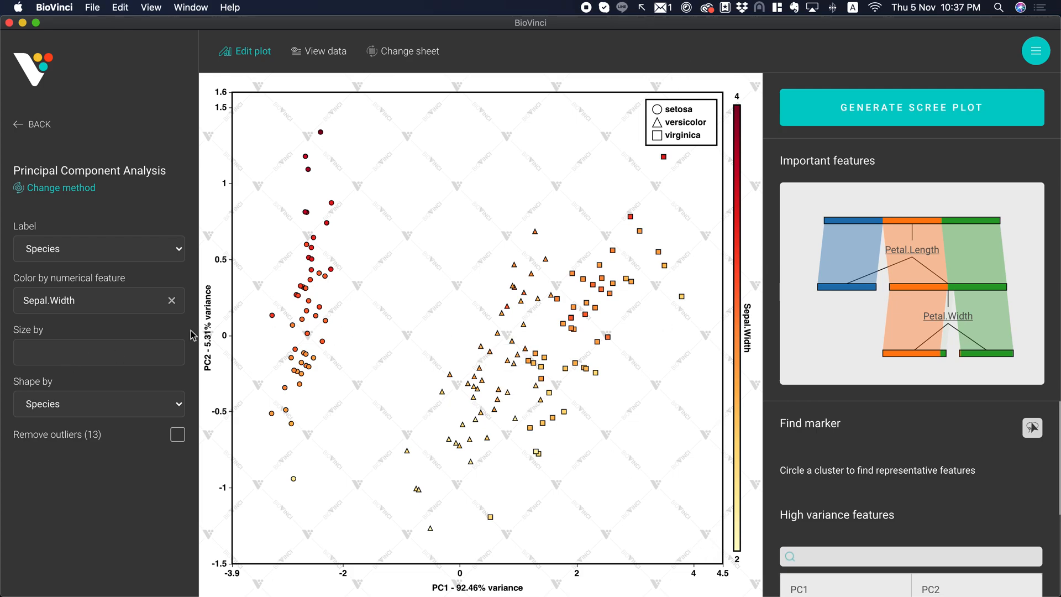
{"action": "left_click", "coordinate": [171, 299]}
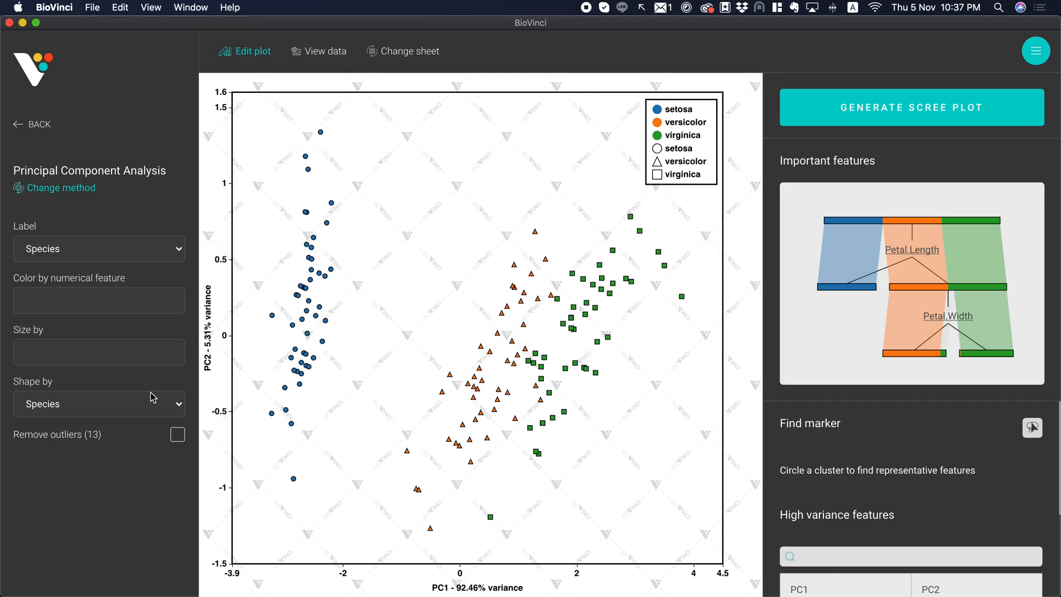
Set Shape by back to None so all points are plain circles.
{"action": "left_click", "coordinate": [99, 404]}
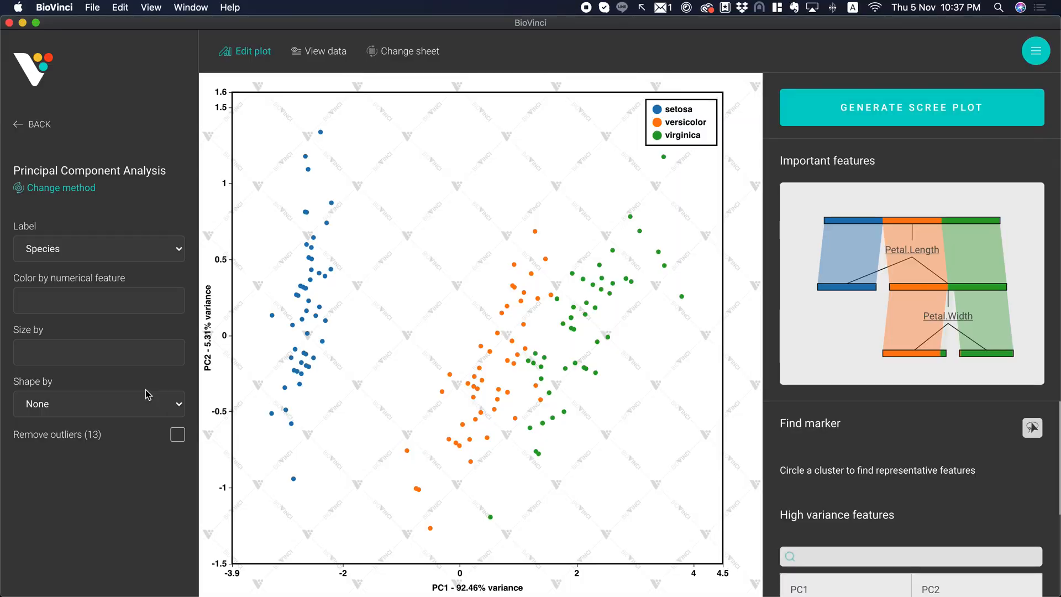
{"action": "mouse_move", "coordinate": [615, 414]}
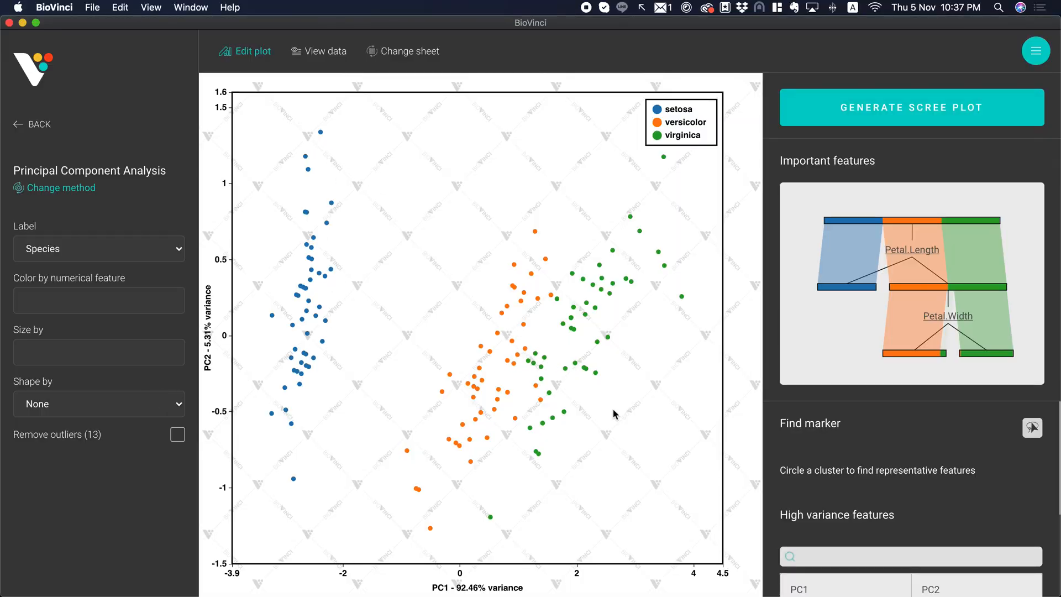
{"action": "mouse_move", "coordinate": [516, 173]}
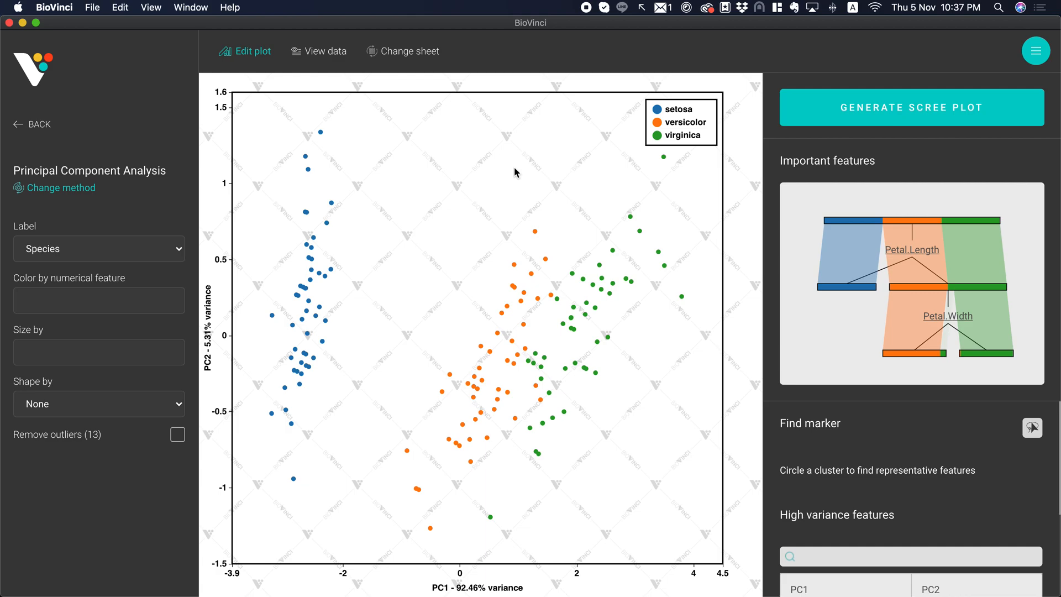
{"action": "mouse_move", "coordinate": [932, 289]}
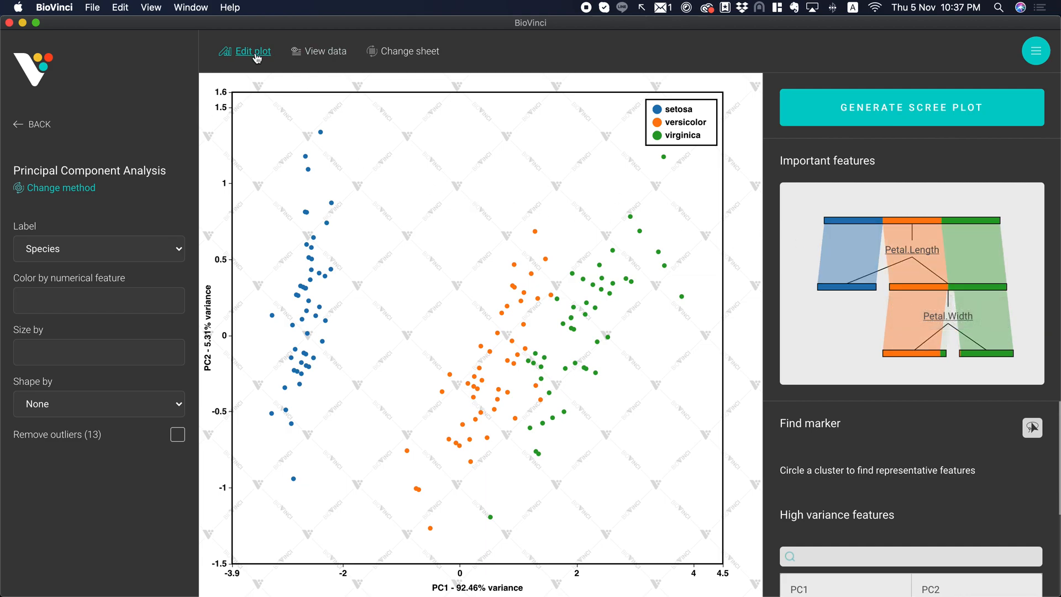
In the plot editor, make setosa magenta, size 13 with 1 px outline, and versicolor yellow.
{"action": "left_click", "coordinate": [250, 50]}
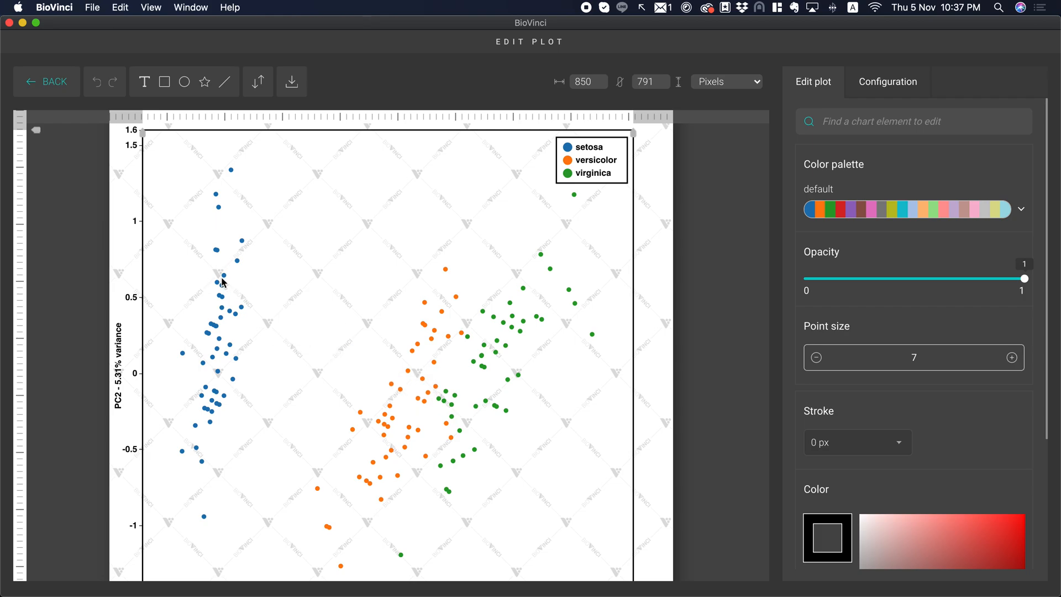
{"action": "left_click", "coordinate": [223, 276]}
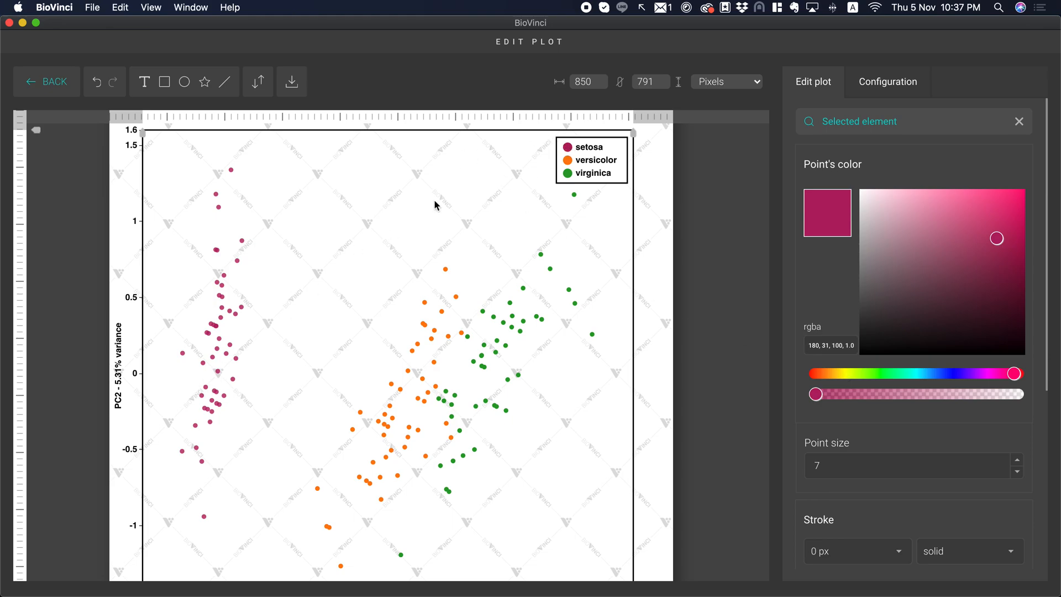
{"action": "left_click", "coordinate": [1018, 462]}
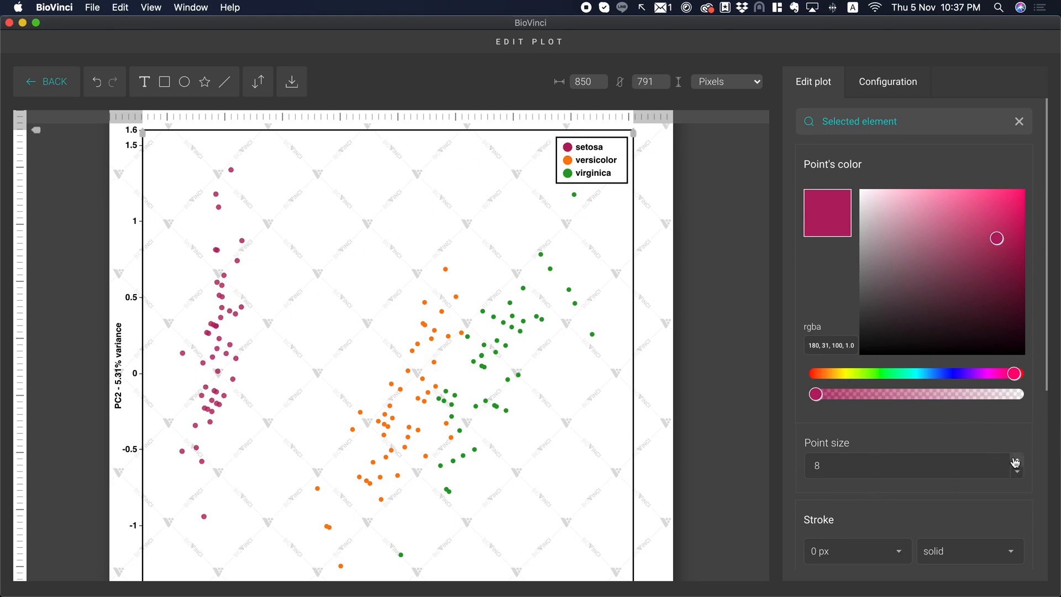
{"action": "left_click", "coordinate": [856, 551]}
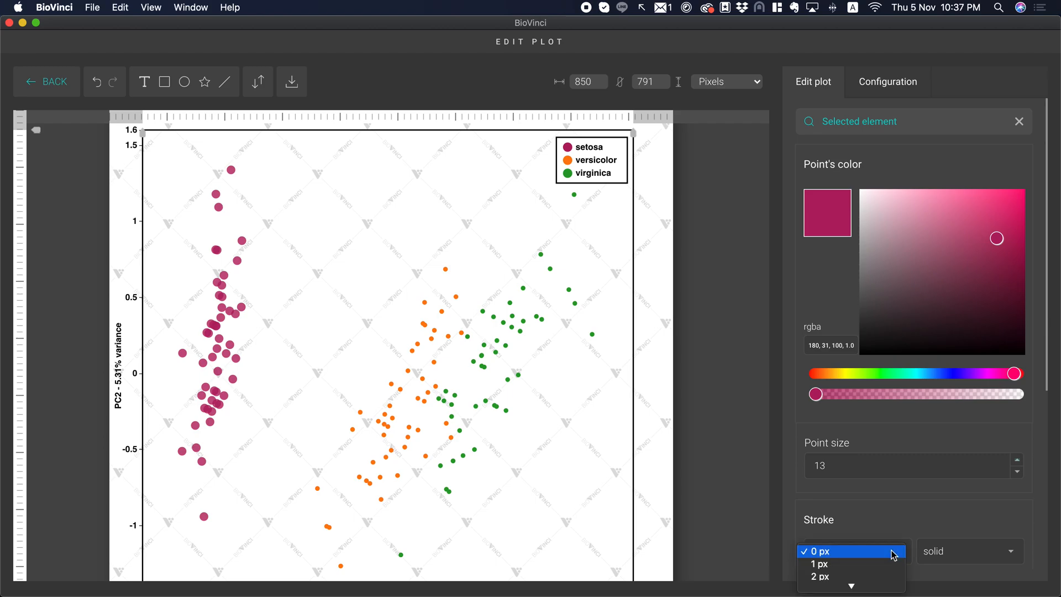
{"action": "left_click", "coordinate": [819, 563]}
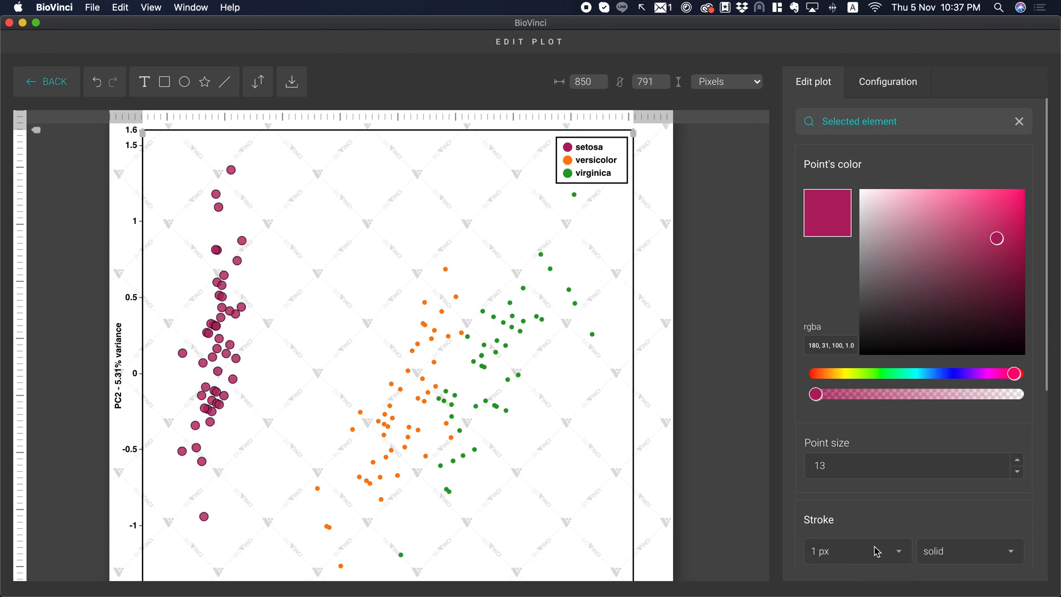
{"action": "mouse_move", "coordinate": [432, 343]}
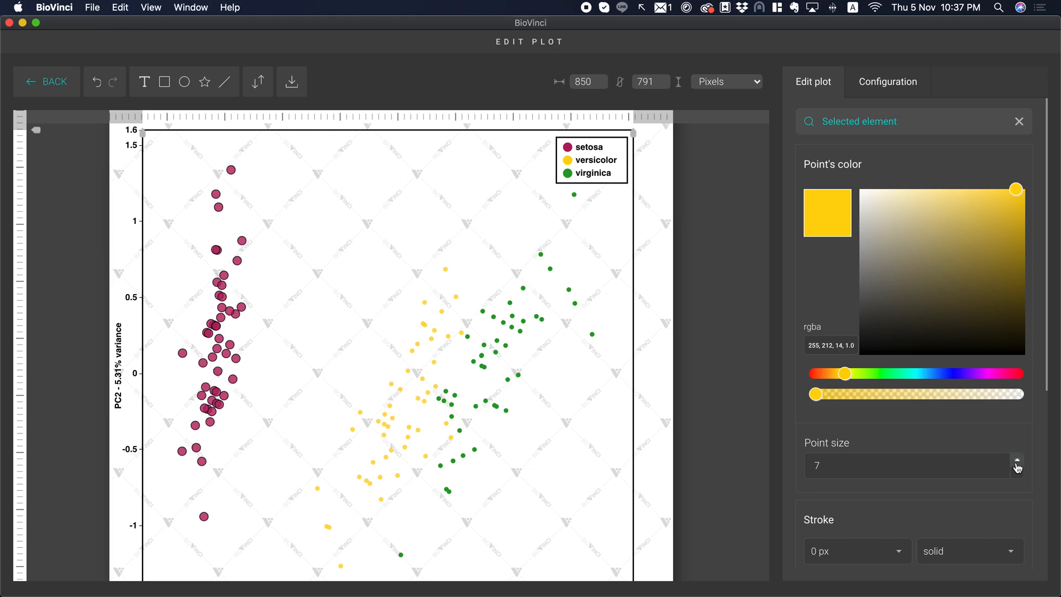
{"action": "left_click", "coordinate": [1017, 461]}
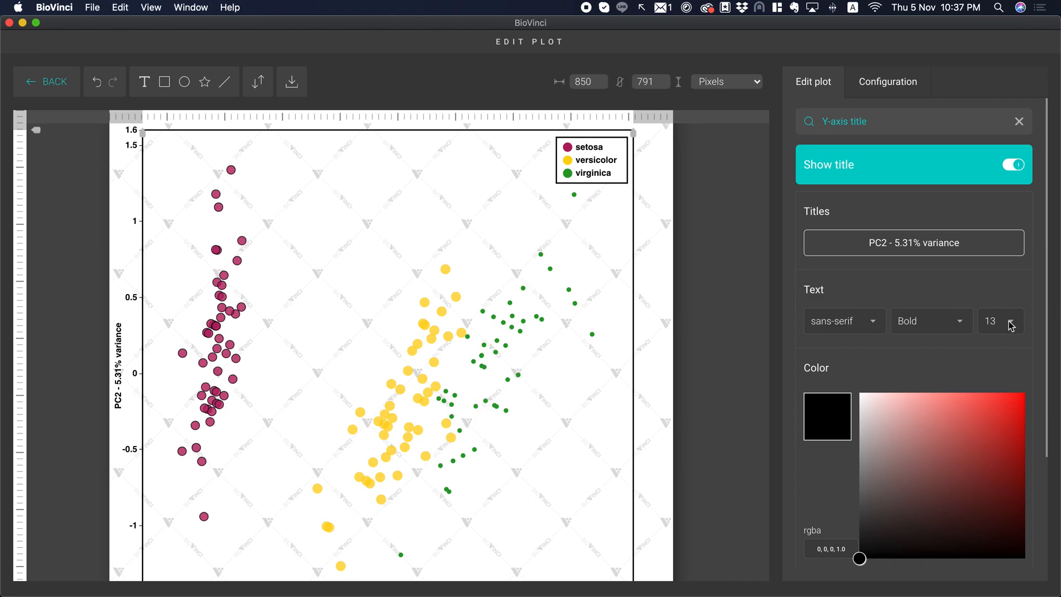
Style the PC2 y-axis title in bold 18-point Verdana.
{"action": "left_click", "coordinate": [1011, 317]}
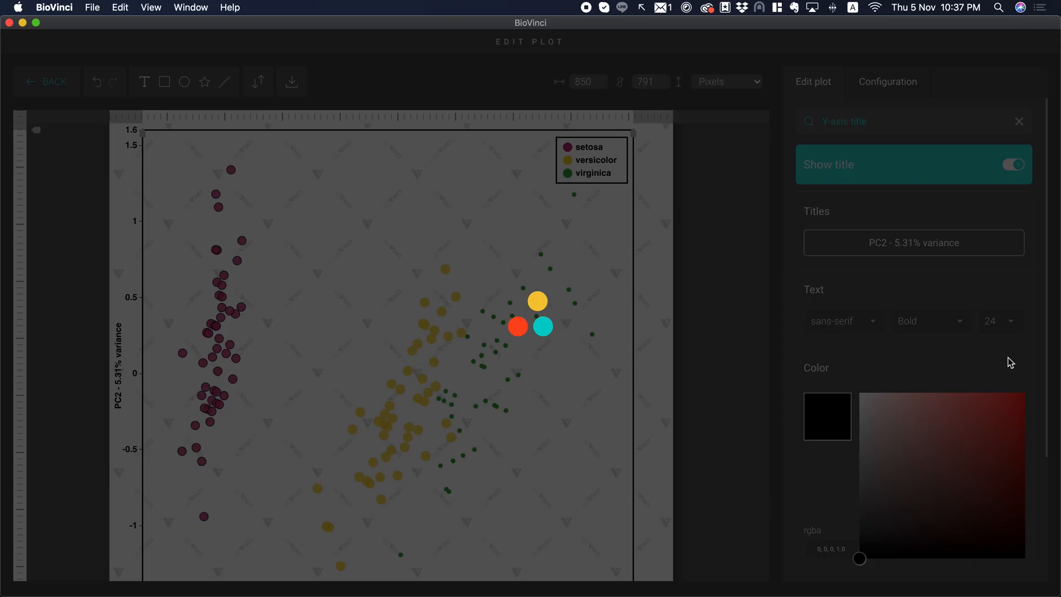
{"action": "left_click", "coordinate": [997, 321]}
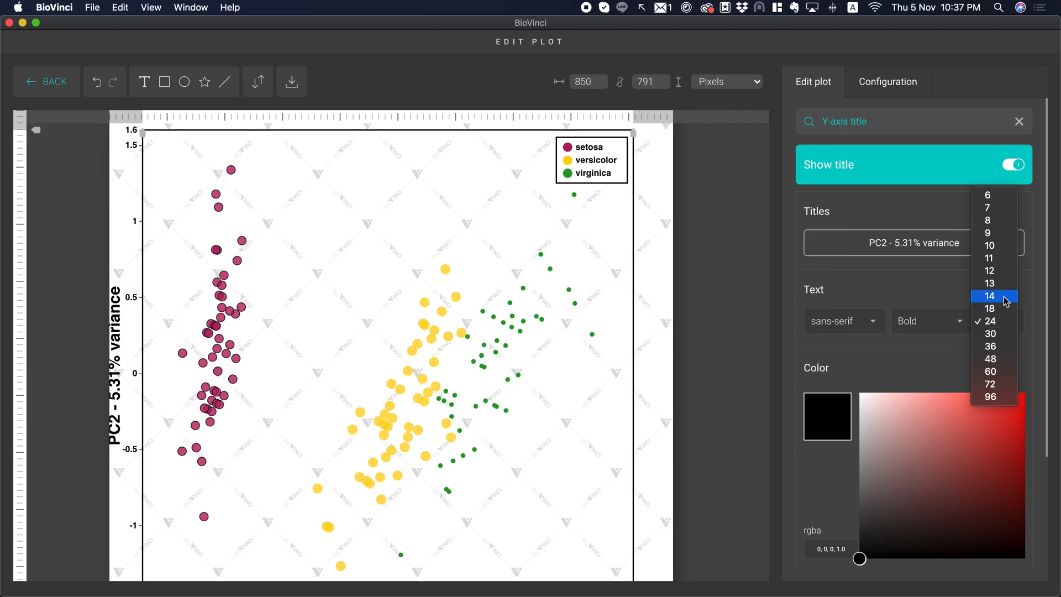
{"action": "left_click", "coordinate": [990, 296]}
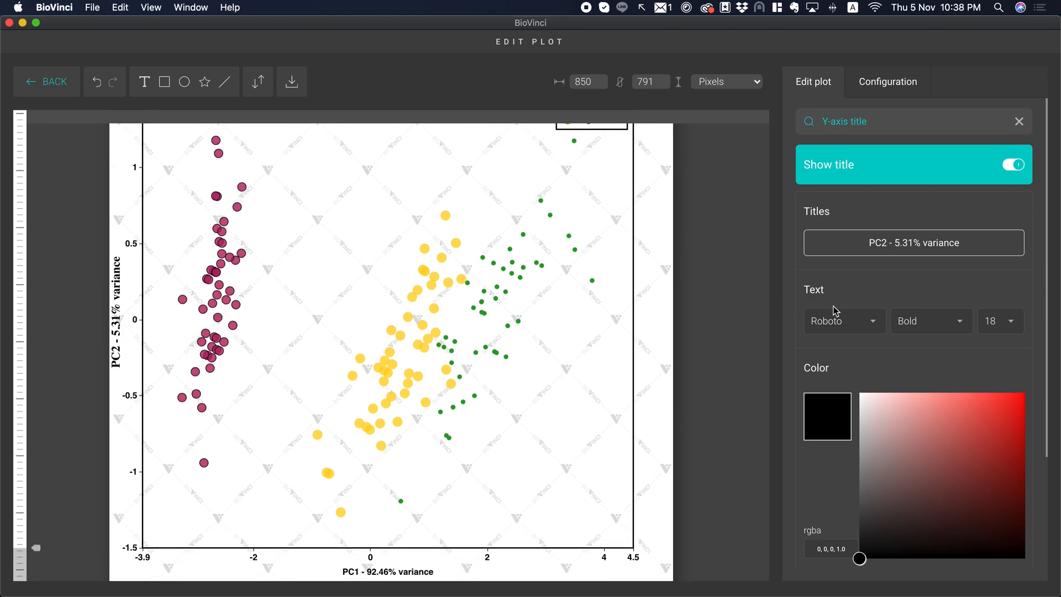
{"action": "left_click", "coordinate": [839, 320]}
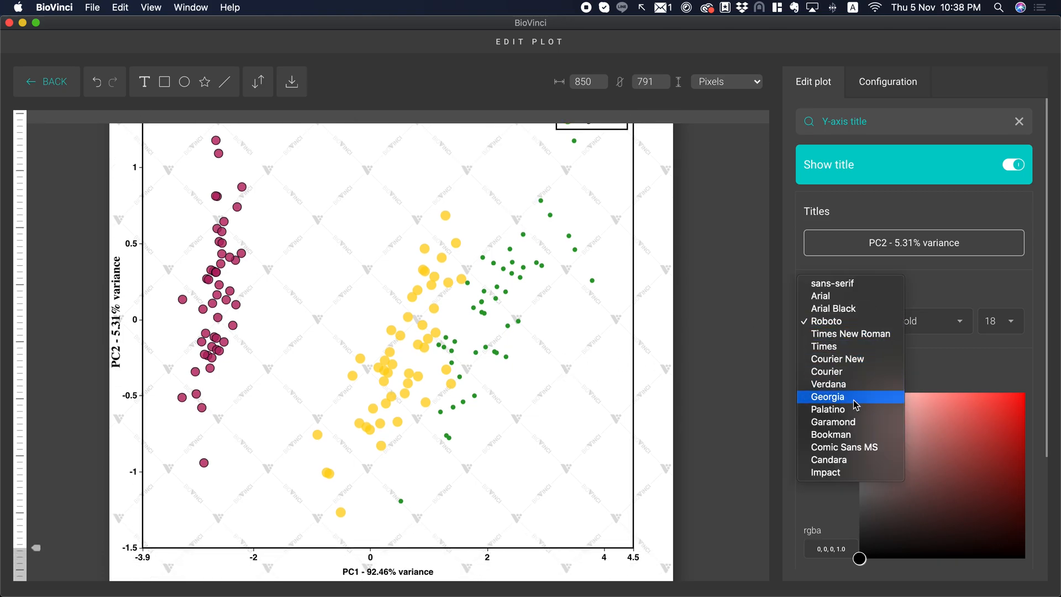
{"action": "left_click", "coordinate": [828, 384]}
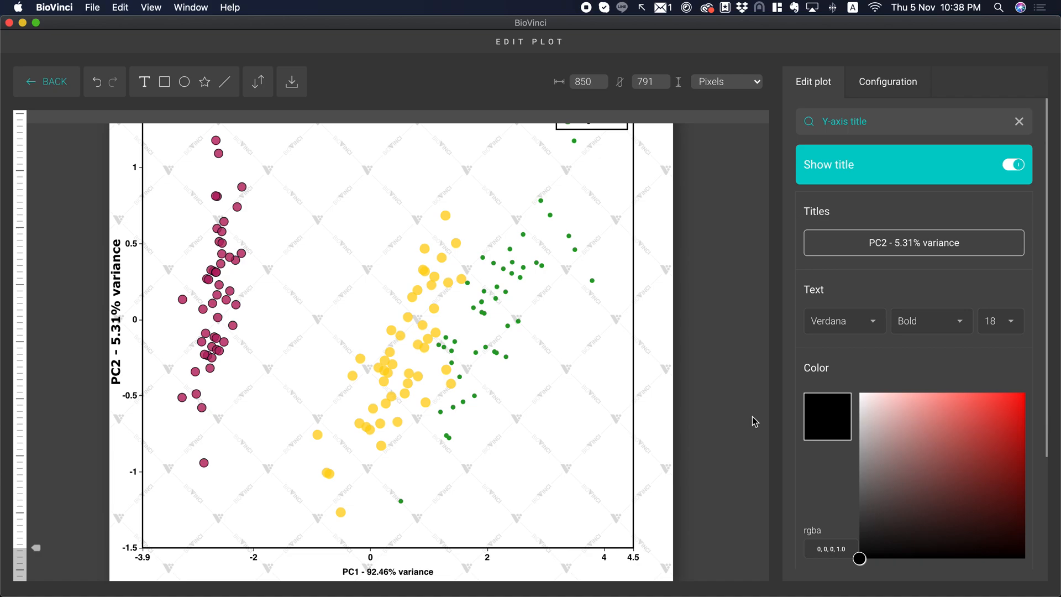
{"action": "left_click", "coordinate": [388, 571]}
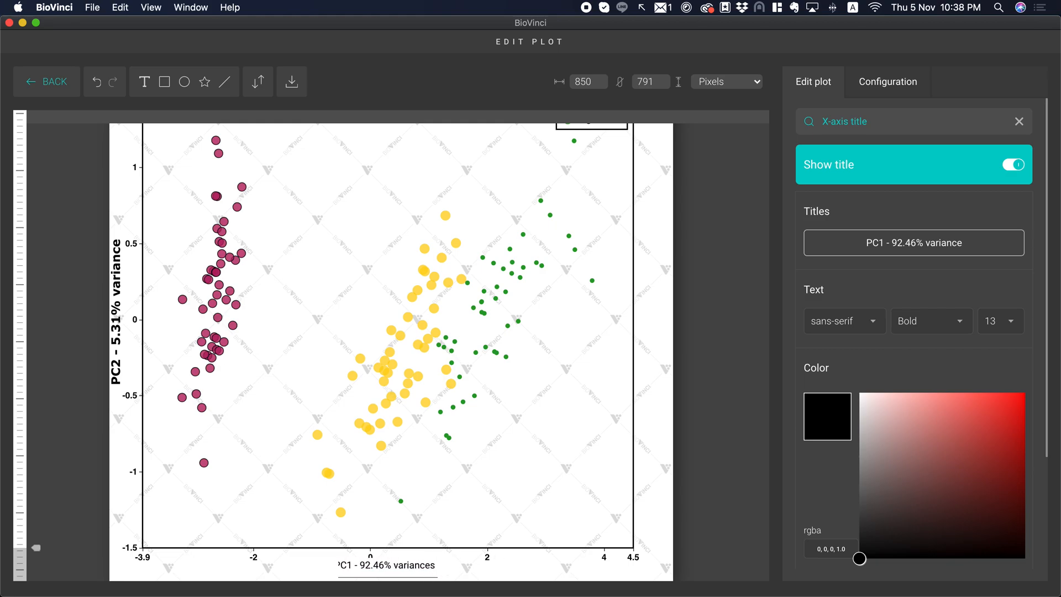
Extend the x-axis title to 'PC1 - 92.46% variances which is good' in 18-point Verdana.
{"action": "type", "text": "ariances which is good"}
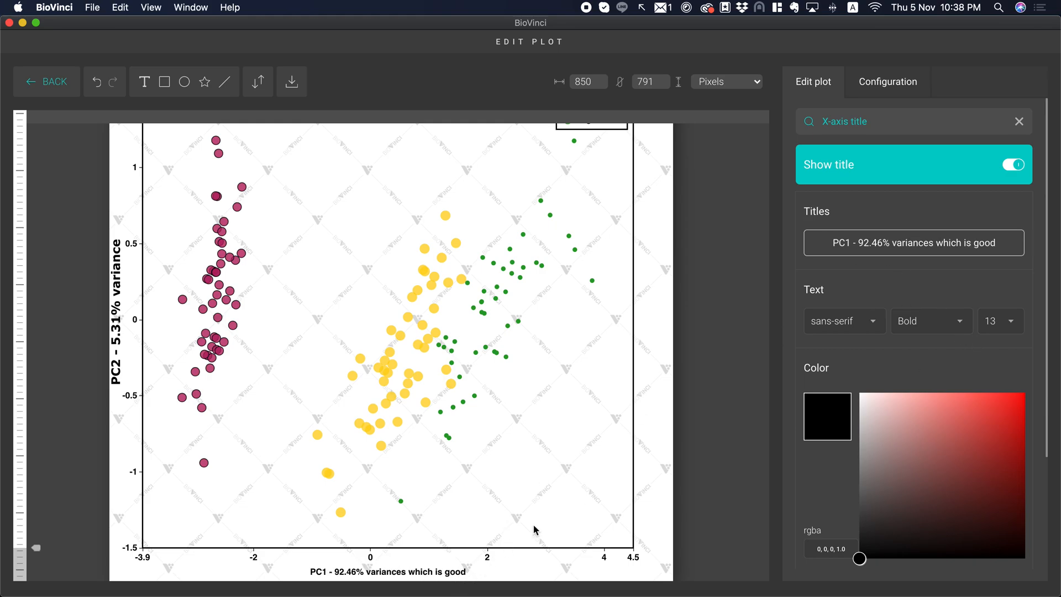
{"action": "left_click", "coordinate": [839, 321]}
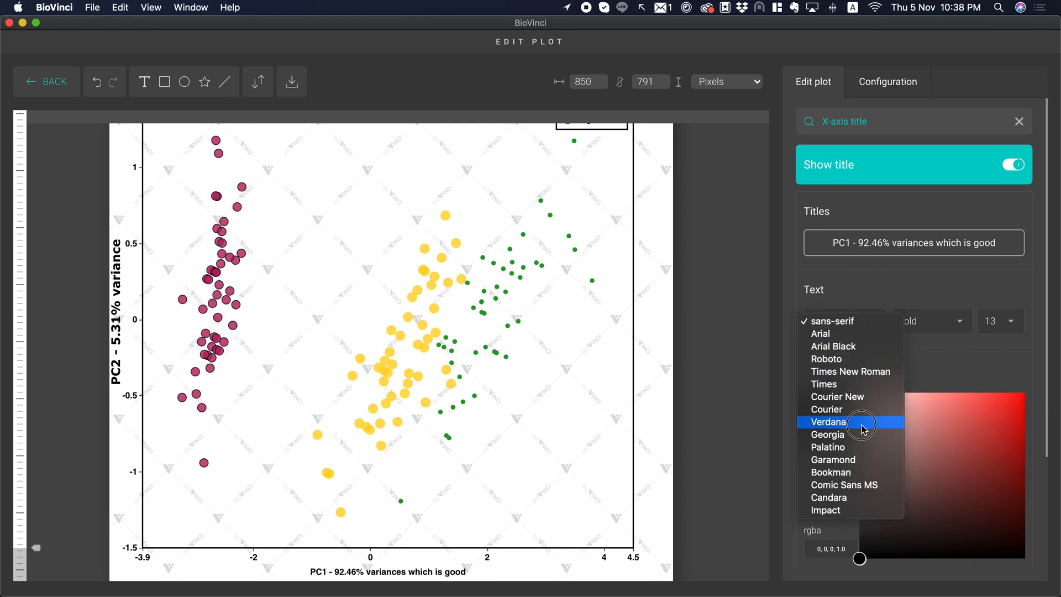
{"action": "left_click", "coordinate": [860, 422]}
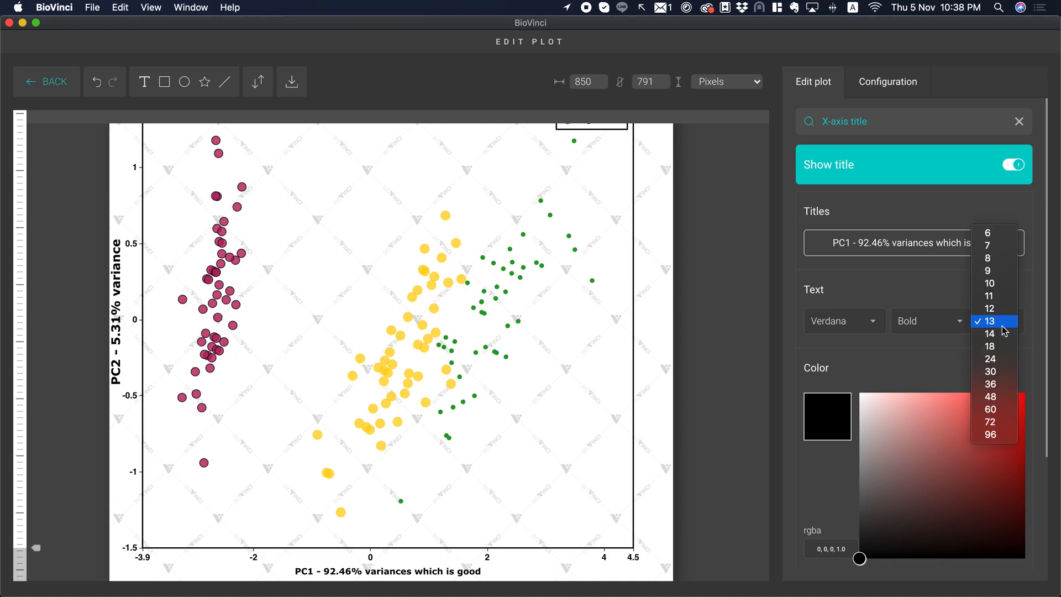
{"action": "left_click", "coordinate": [990, 346]}
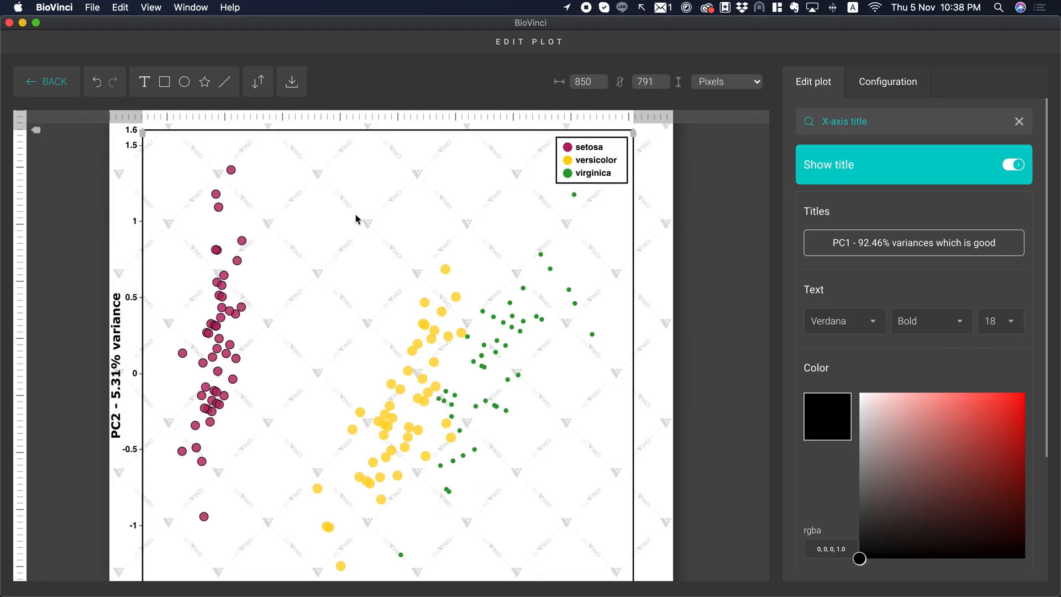
{"action": "mouse_move", "coordinate": [369, 260]}
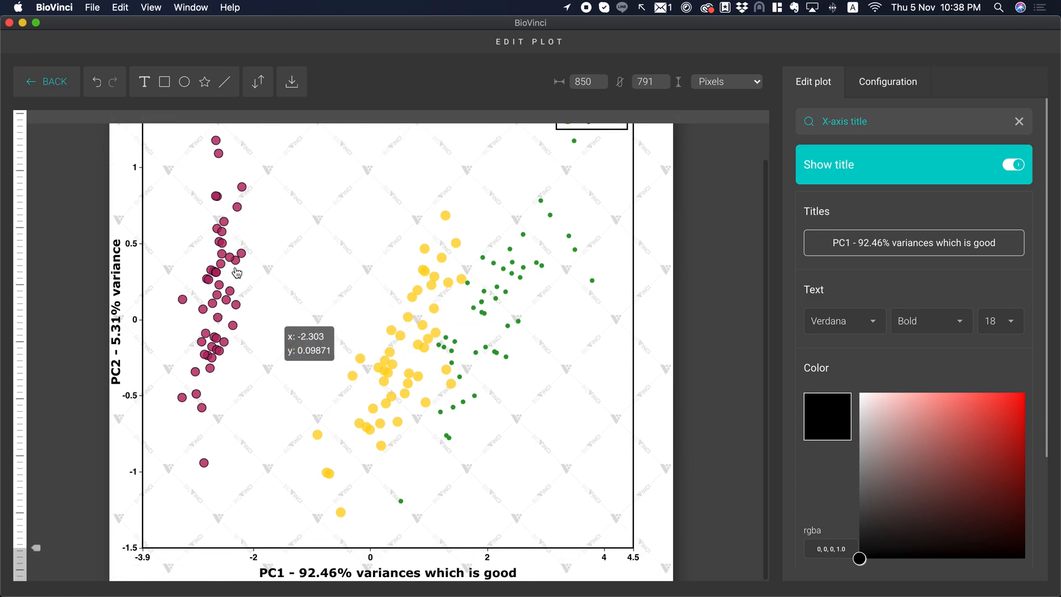
{"action": "left_click", "coordinate": [183, 82]}
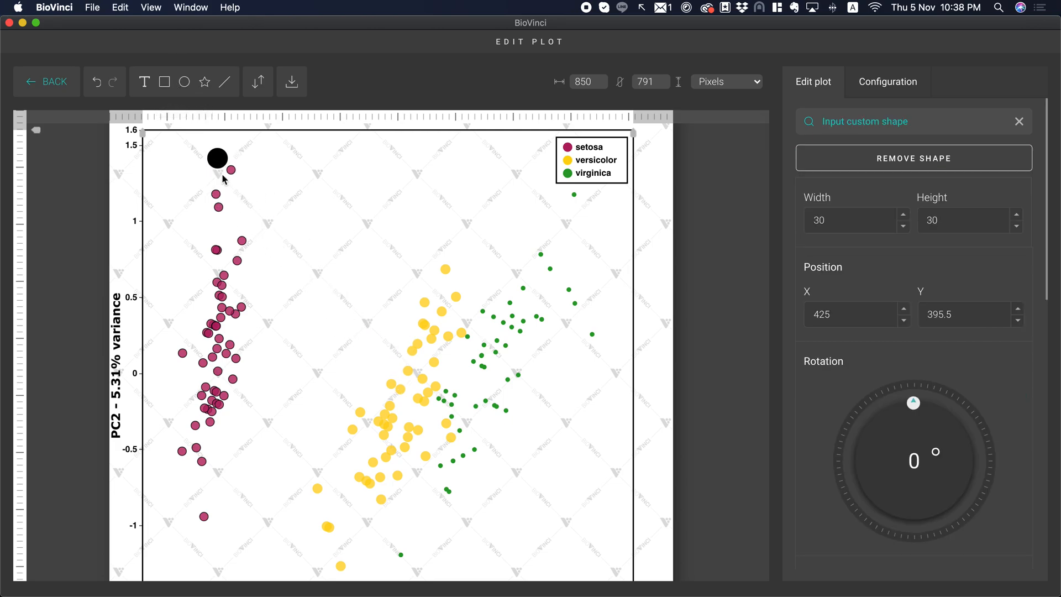
Place the circle right of the setosa cluster and size it 300 by 300.
{"action": "left_click_drag", "start_coordinate": [216, 159], "coordinate": [223, 176]}
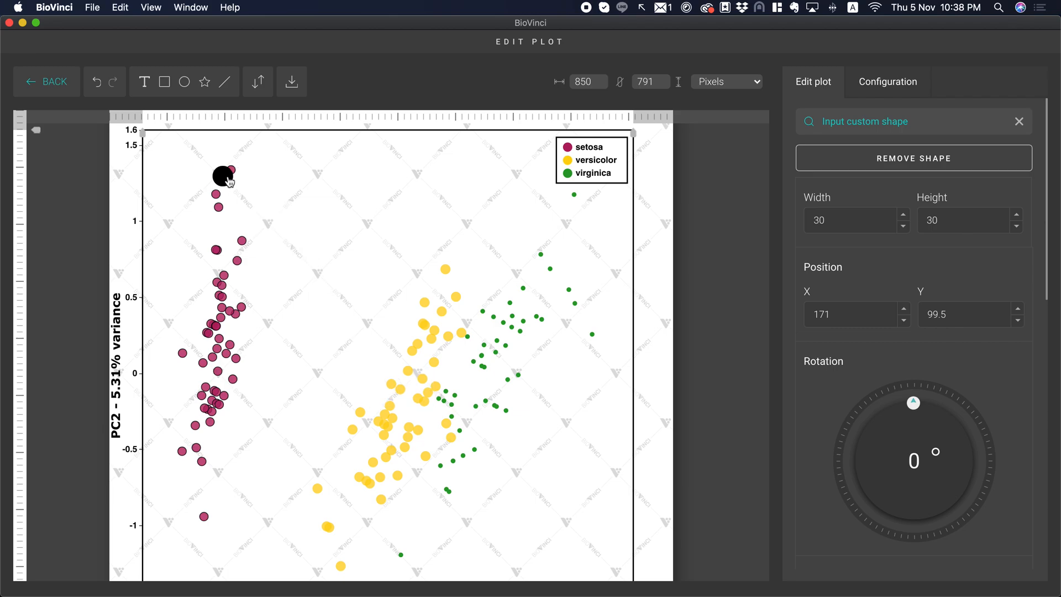
{"action": "left_click_drag", "start_coordinate": [225, 177], "coordinate": [347, 228]}
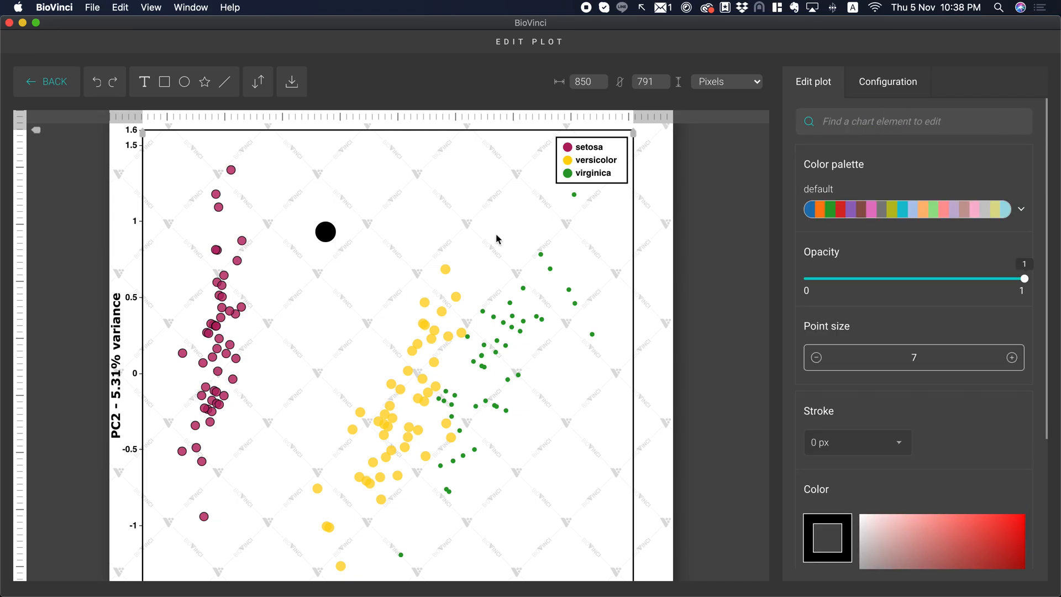
{"action": "left_click", "coordinate": [325, 232]}
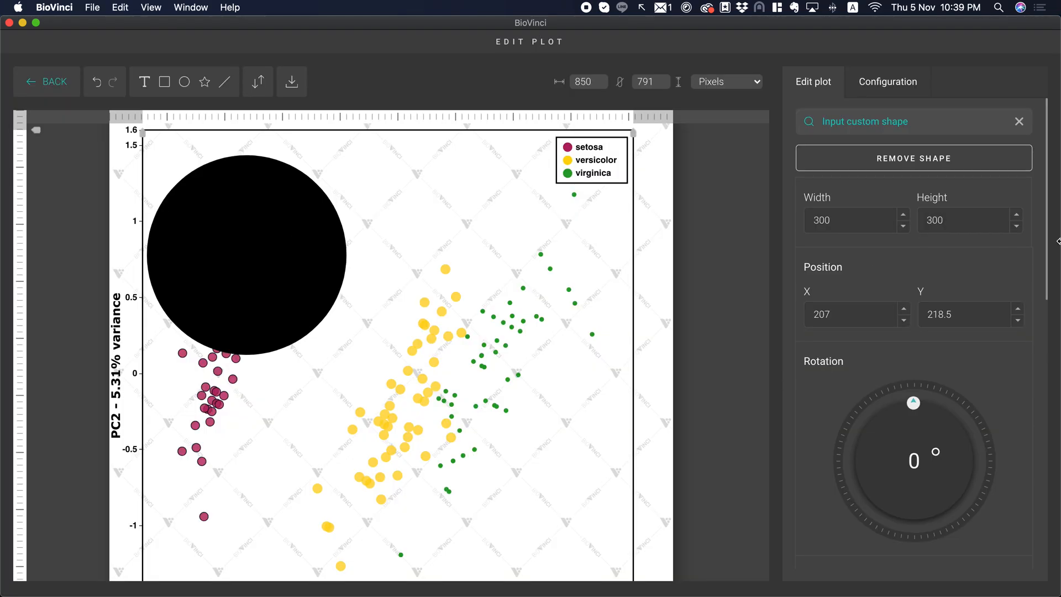
{"action": "mouse_move", "coordinate": [886, 97]}
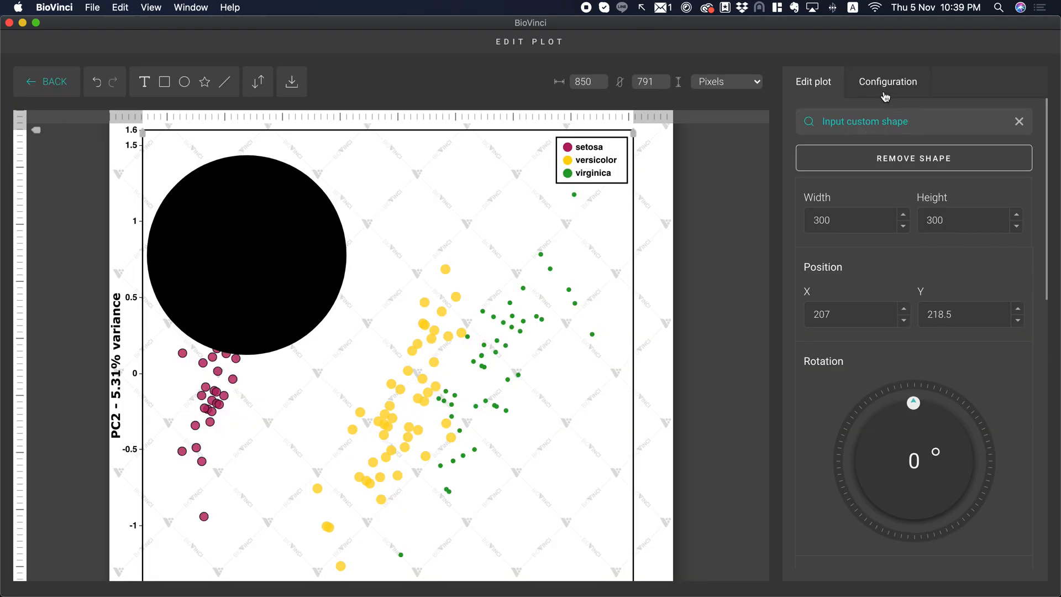
{"action": "scroll", "scroll_direction": "down", "scroll_amount": 3}
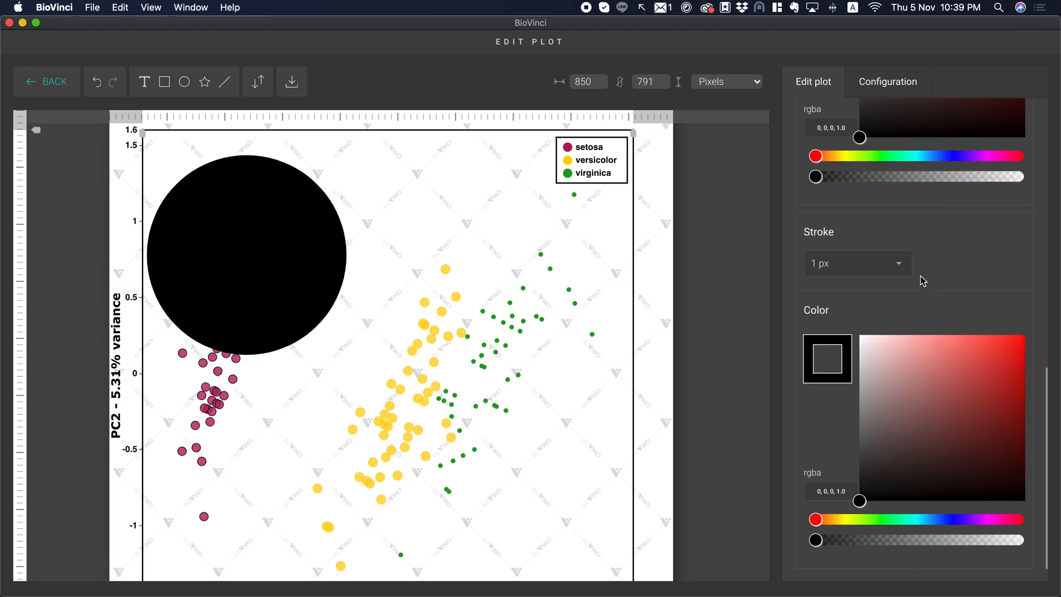
{"action": "scroll", "scroll_direction": "up", "scroll_amount": 3}
{"action": "type", "text": "t"}
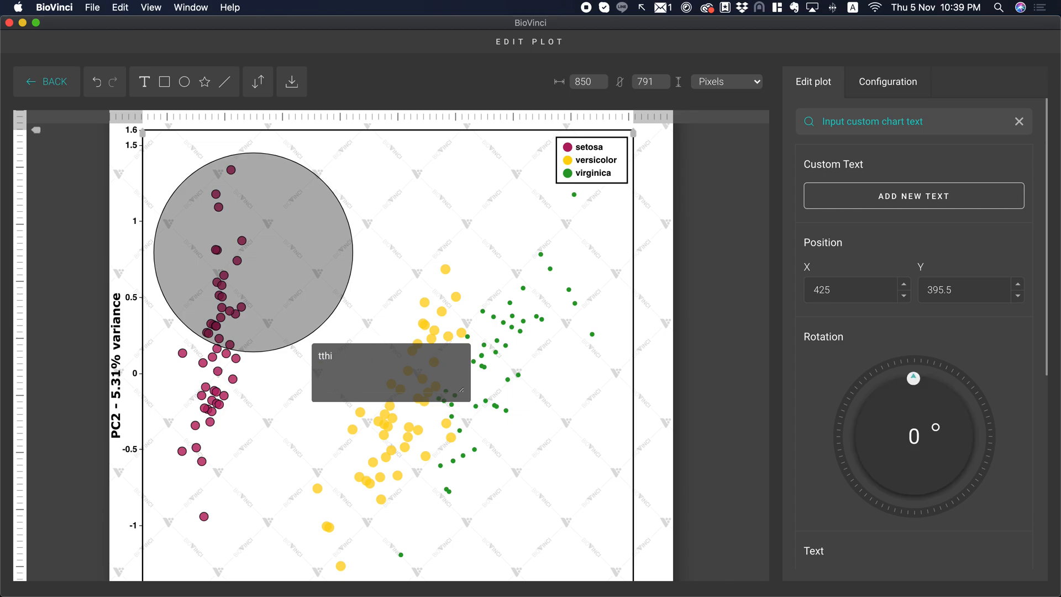
Type the note 'this is cool...' inside the grey circle.
{"action": "type", "text": "this is co"}
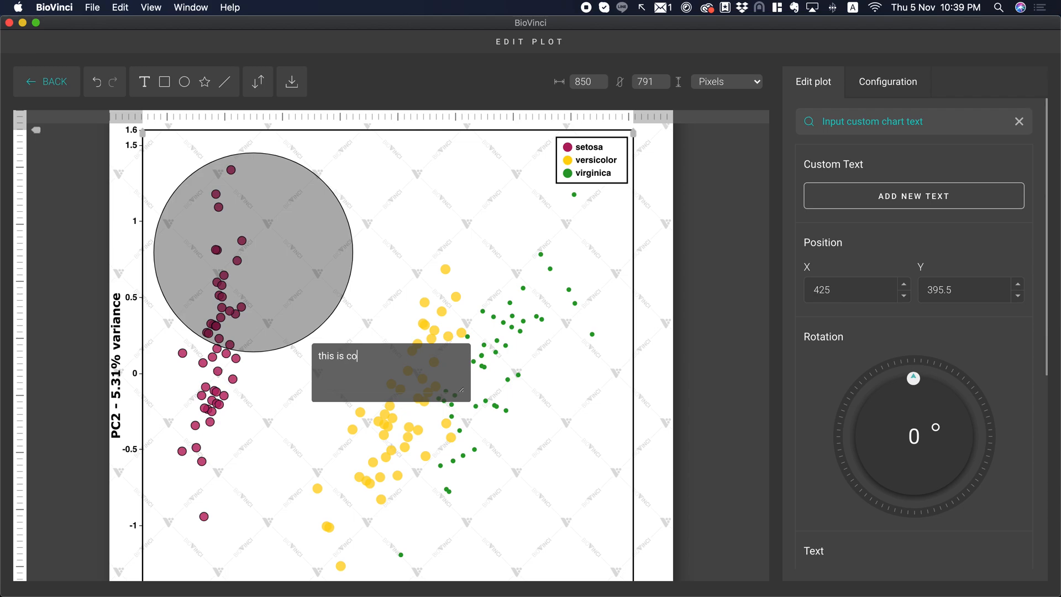
{"action": "type", "text": "ol..."}
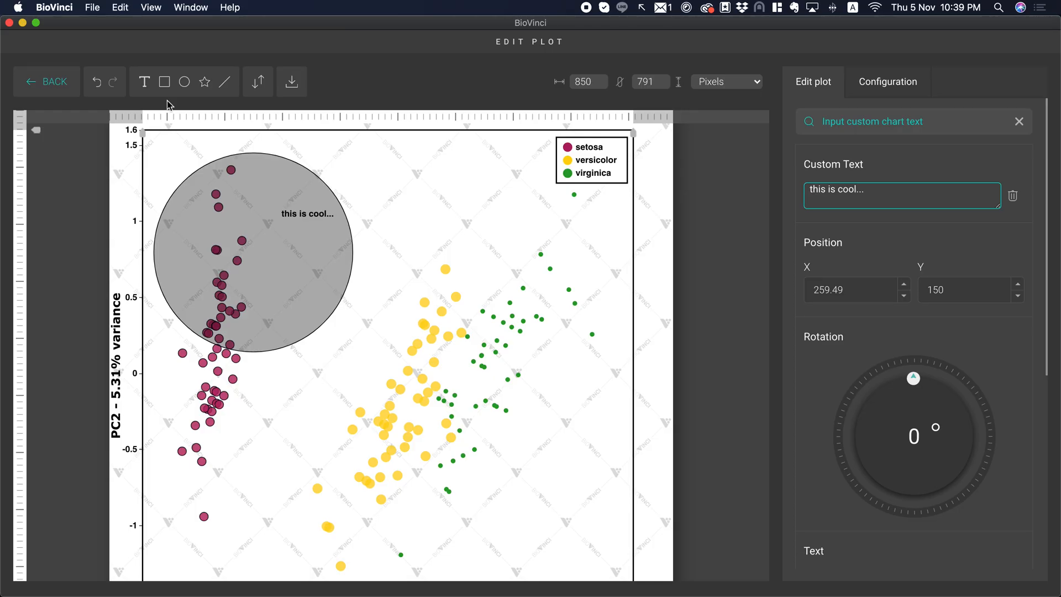
Export the plot as PNG to the Desktop as scatter.png and open it.
{"action": "left_click", "coordinate": [292, 81]}
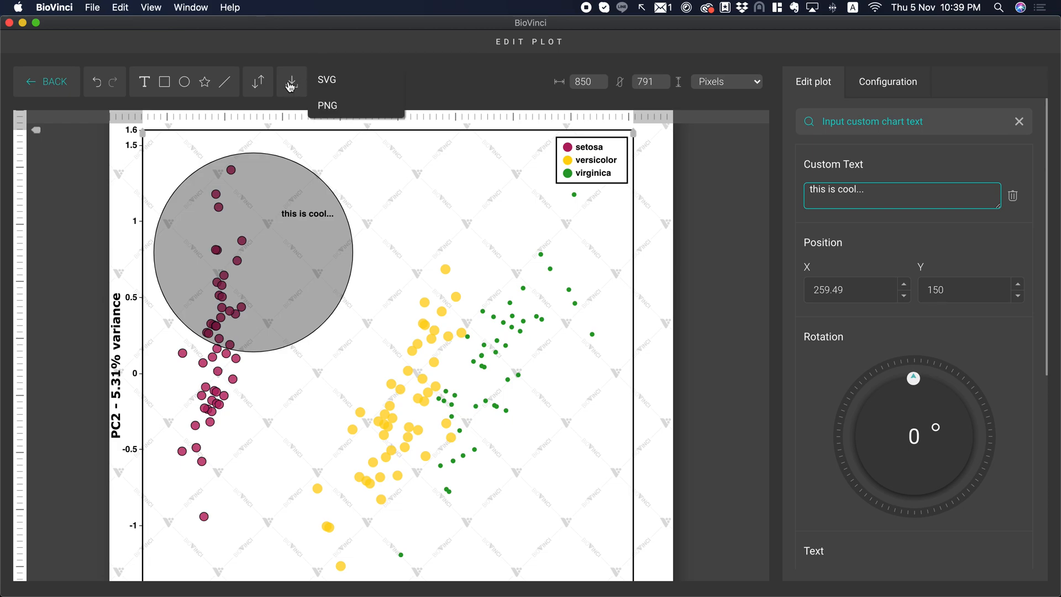
{"action": "mouse_move", "coordinate": [331, 106]}
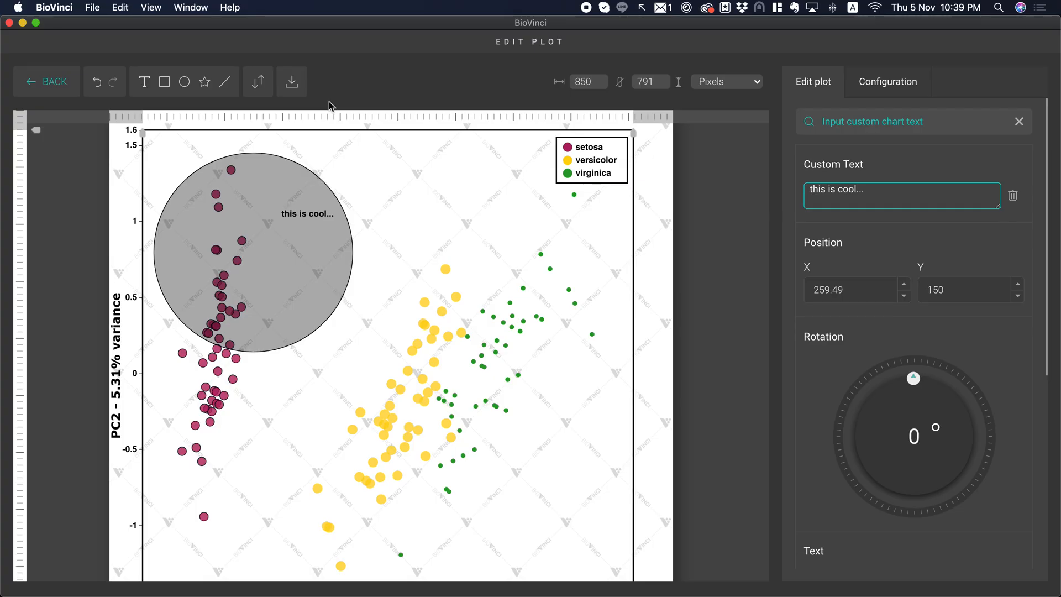
{"action": "left_click", "coordinate": [291, 82]}
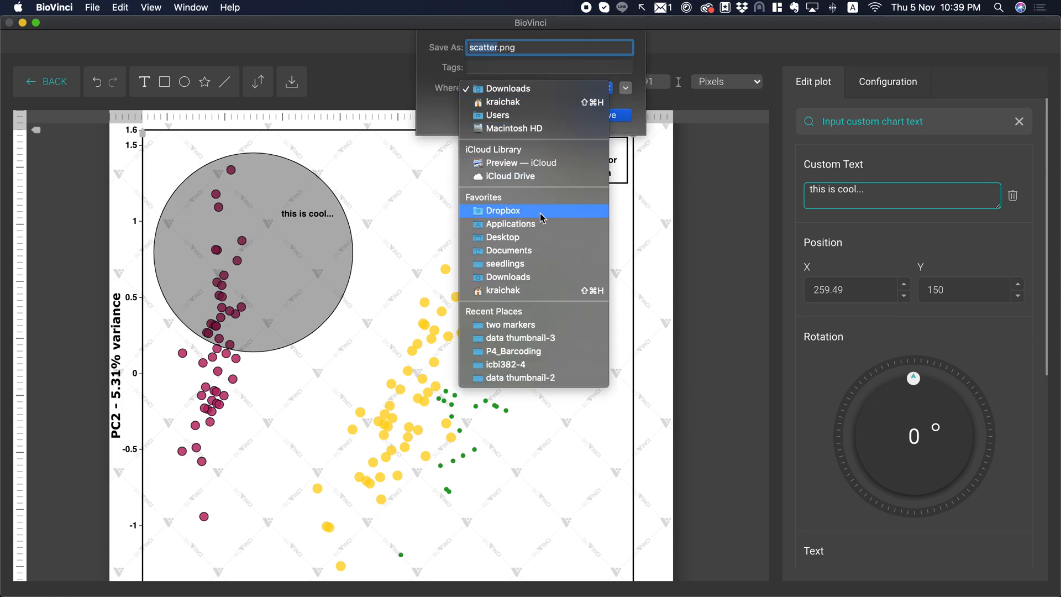
{"action": "left_click", "coordinate": [502, 238]}
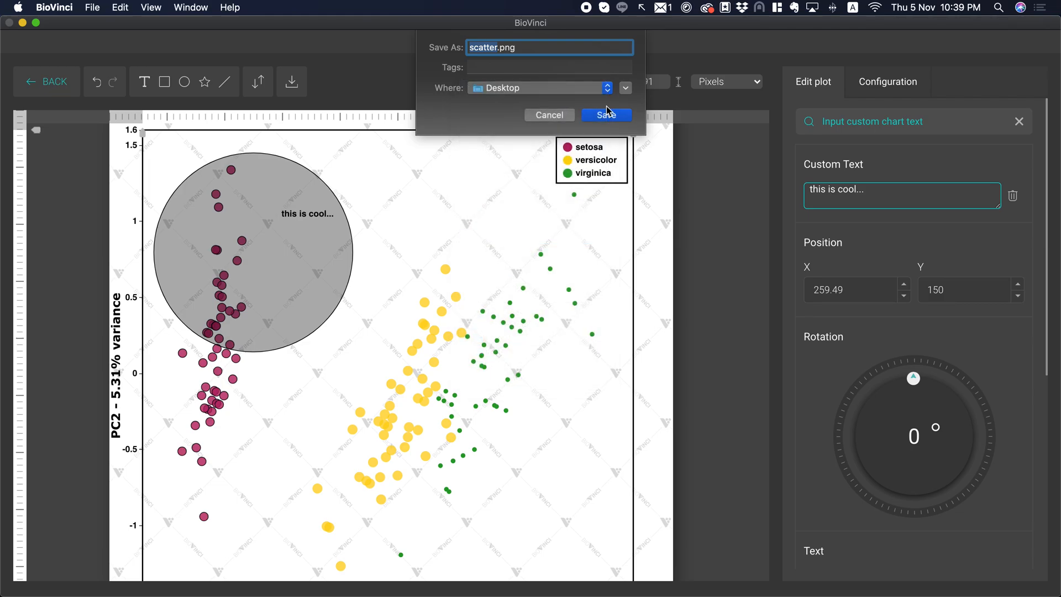
{"action": "left_click", "coordinate": [604, 115]}
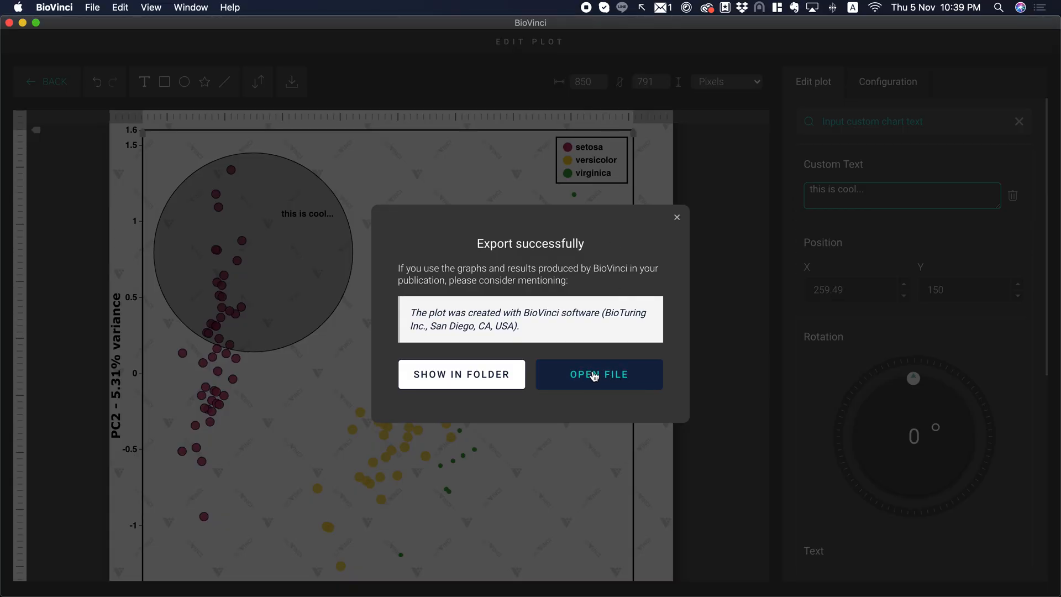
{"action": "left_click", "coordinate": [598, 374]}
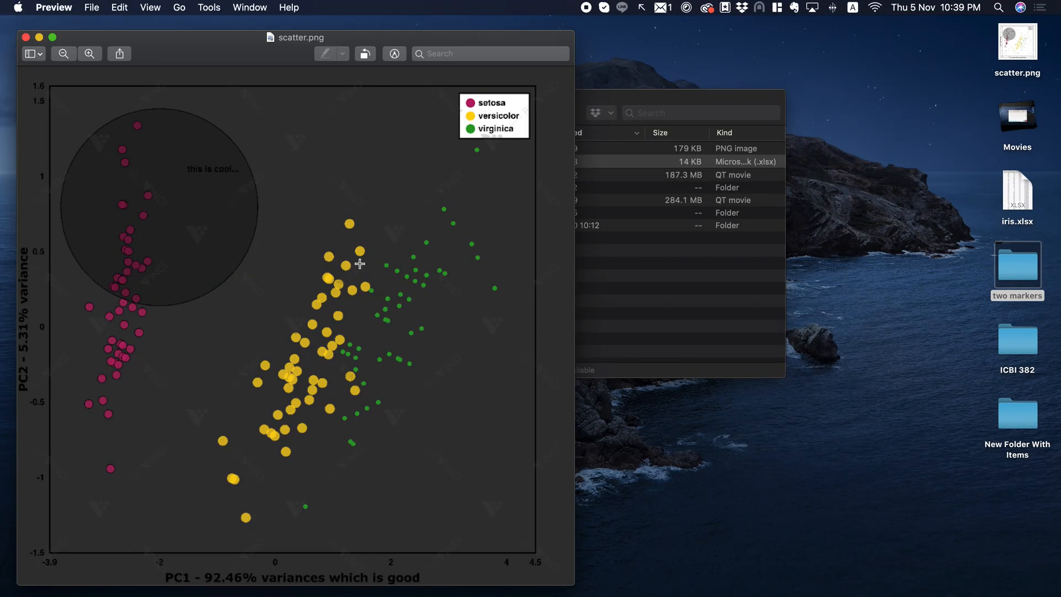
{"action": "mouse_move", "coordinate": [333, 193]}
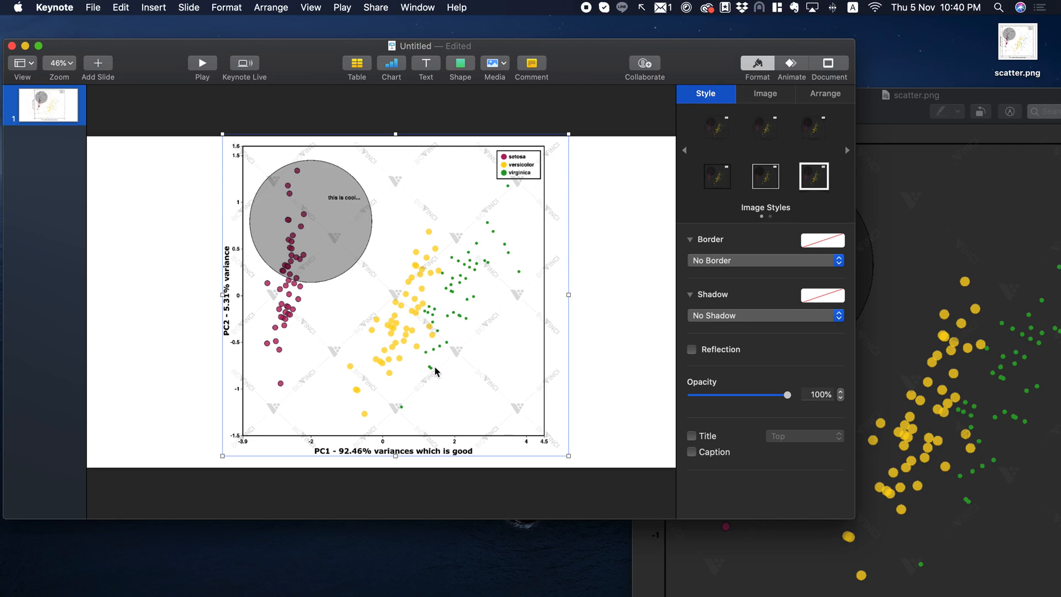
{"action": "mouse_move", "coordinate": [428, 368]}
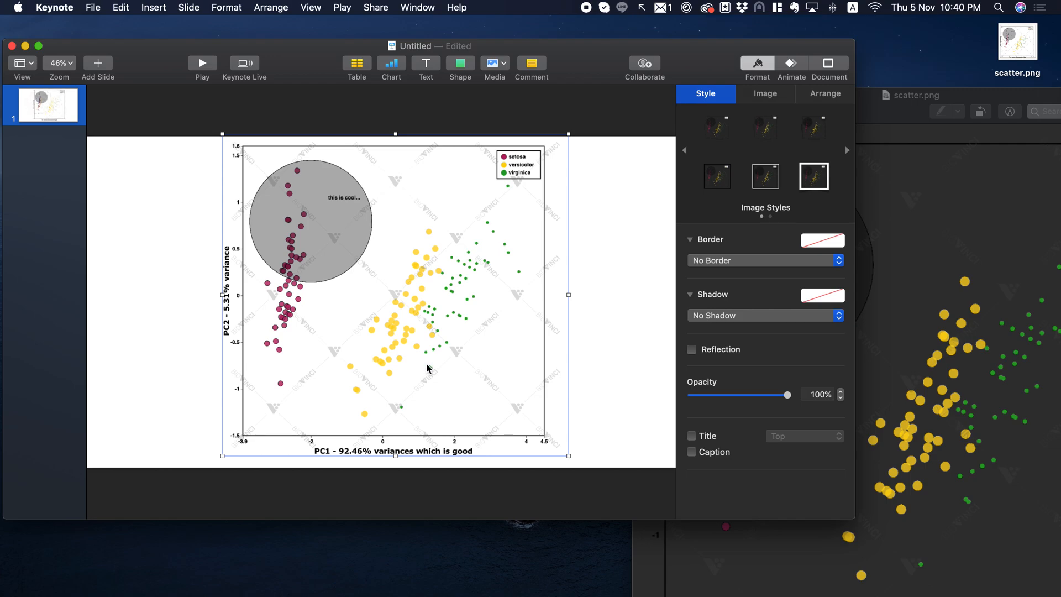